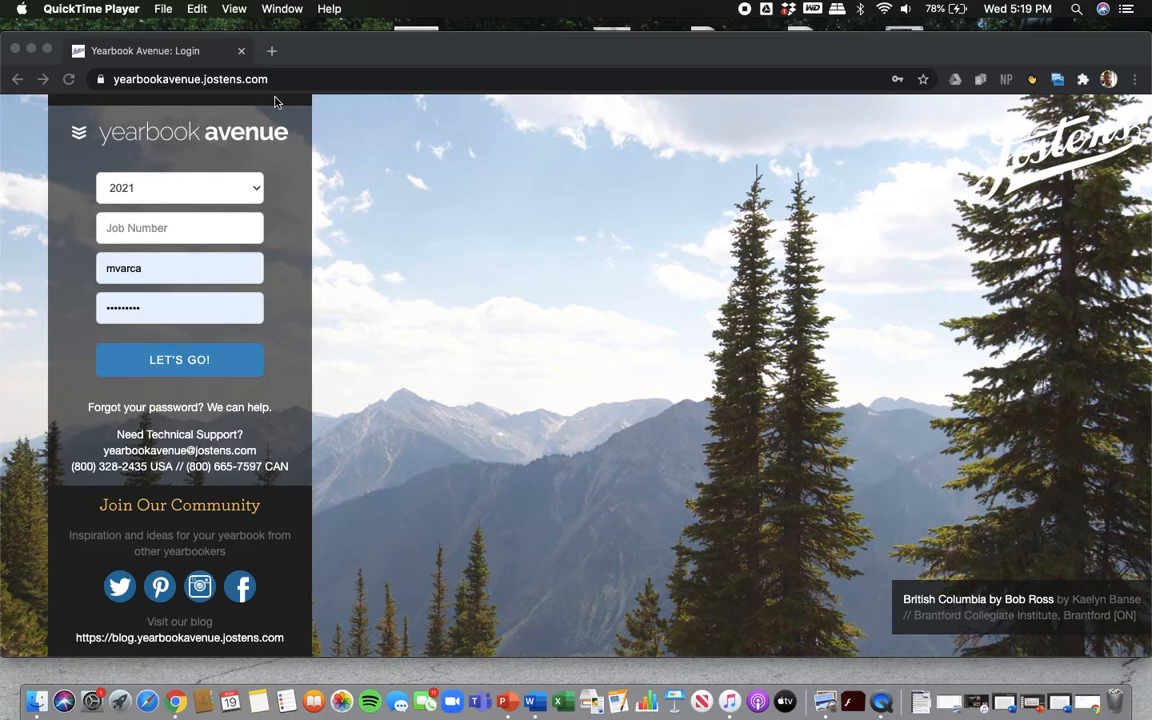
{"action": "mouse_move", "coordinate": [107, 209]}
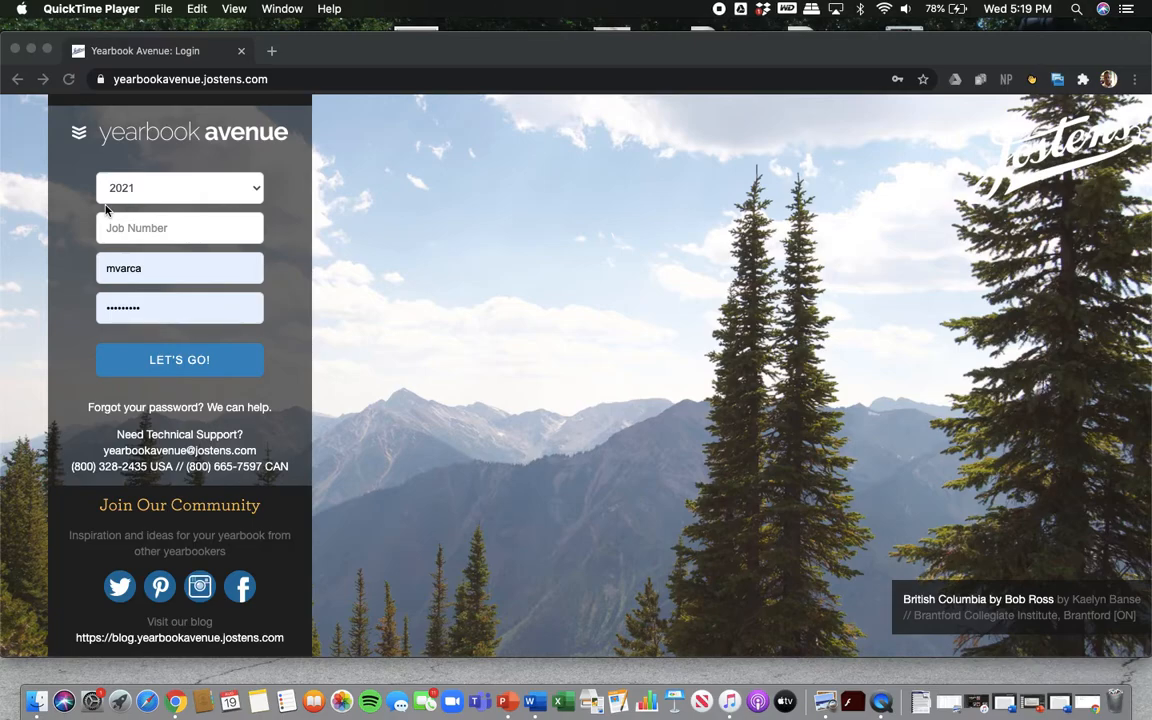
{"action": "mouse_move", "coordinate": [196, 188]}
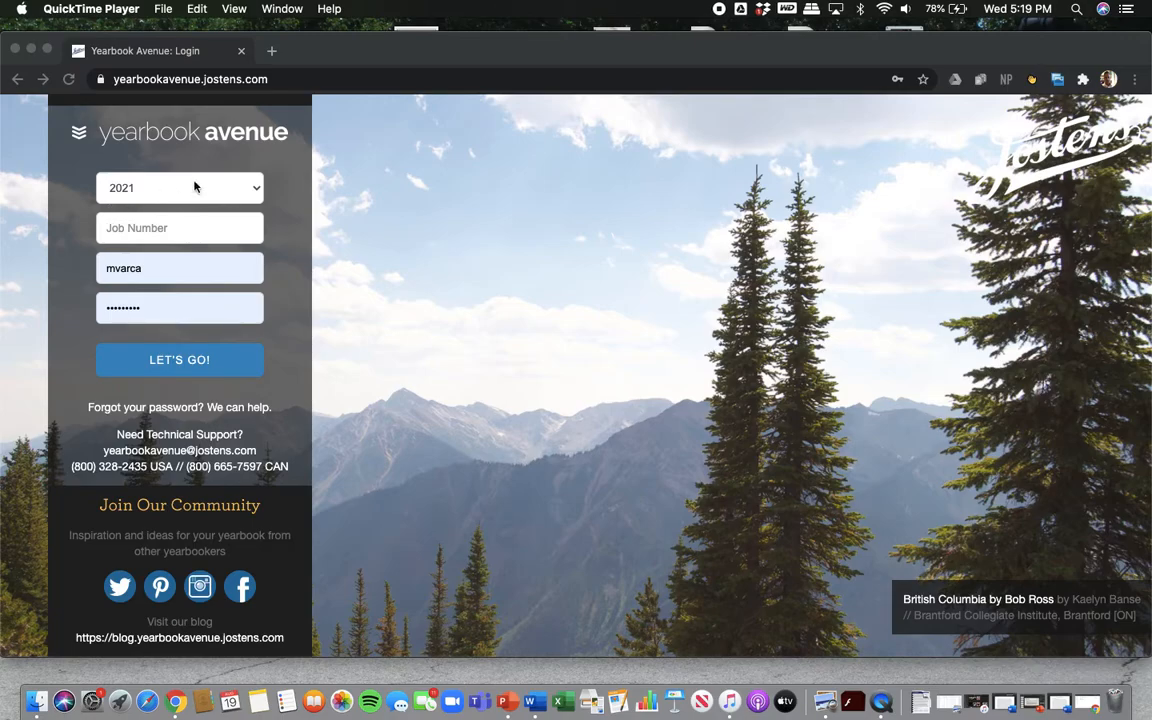
{"action": "mouse_move", "coordinate": [231, 190]}
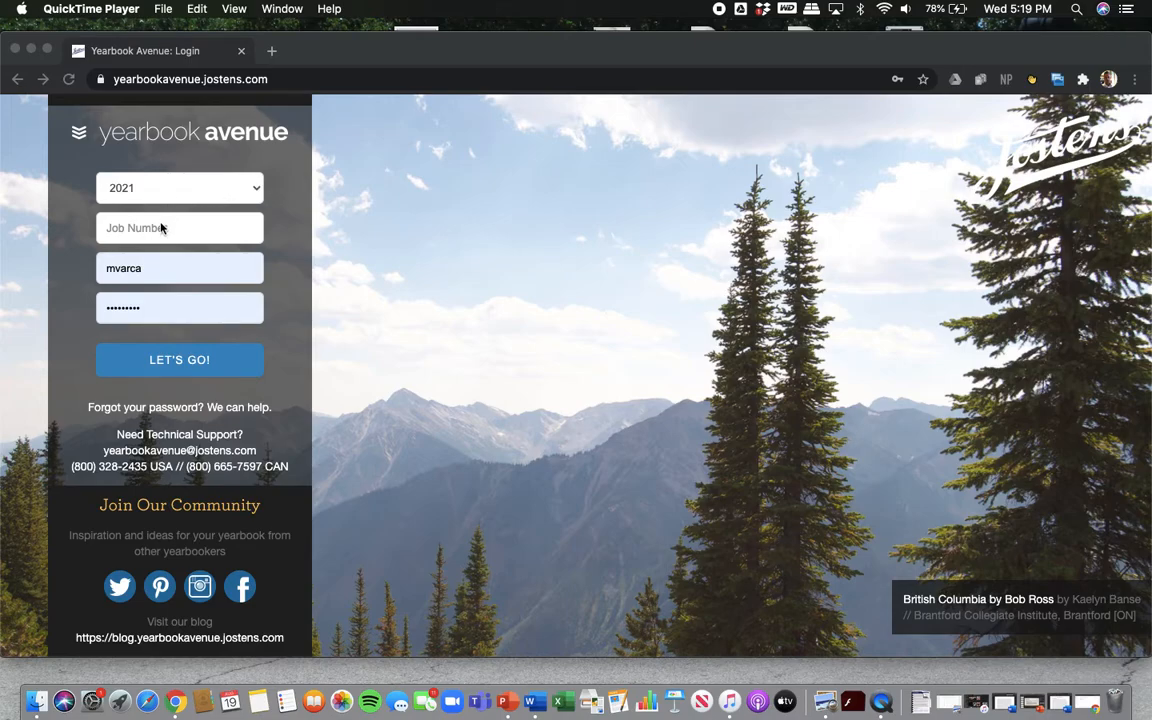
Sign in with job number 43280 to reach the Grandview High School dashboard.
{"action": "left_click", "coordinate": [179, 228]}
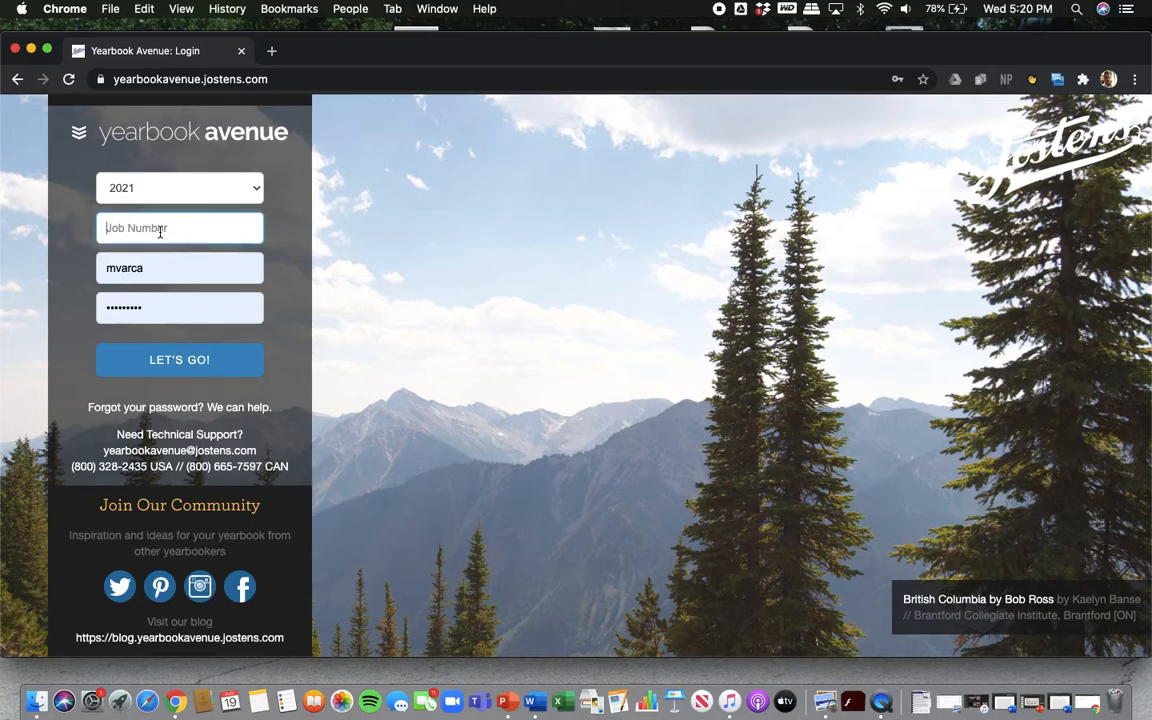
{"action": "type", "text": "43280"}
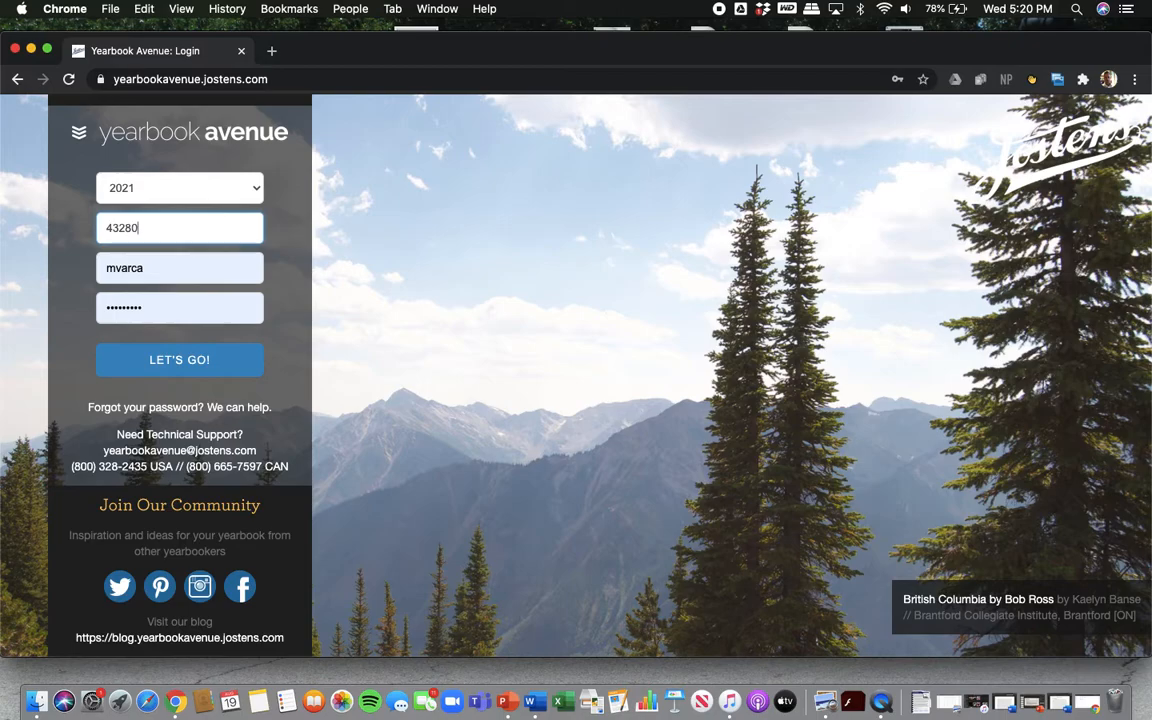
{"action": "mouse_move", "coordinate": [155, 330]}
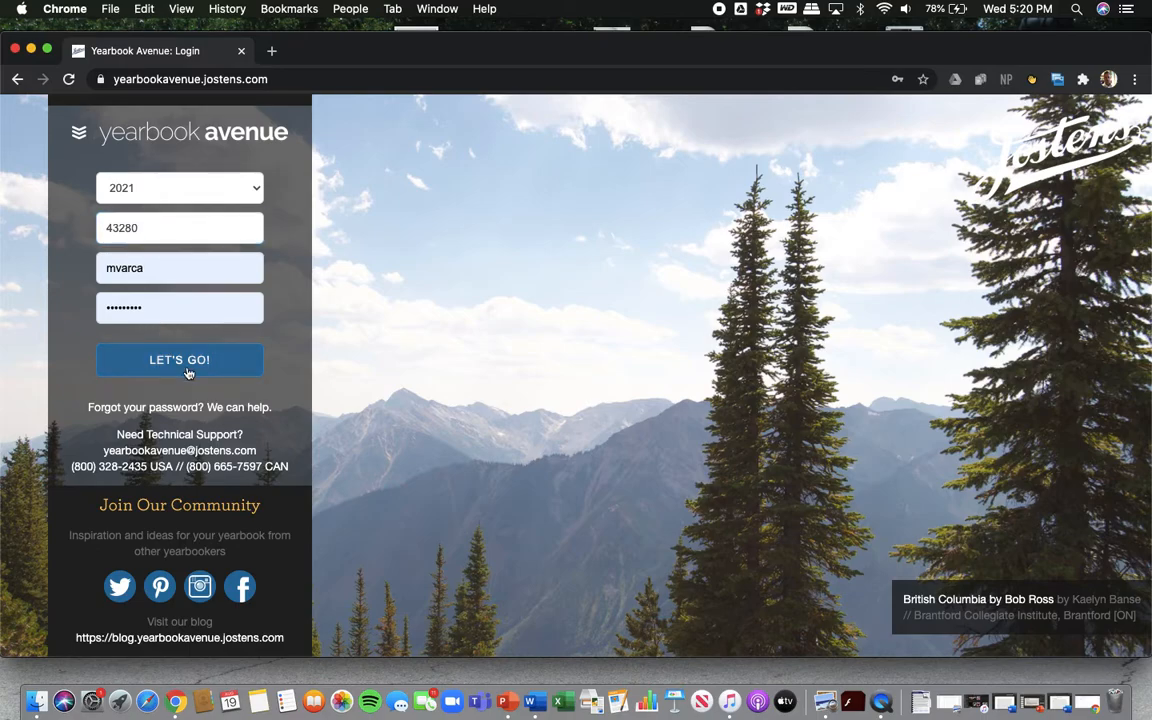
{"action": "left_click", "coordinate": [179, 359]}
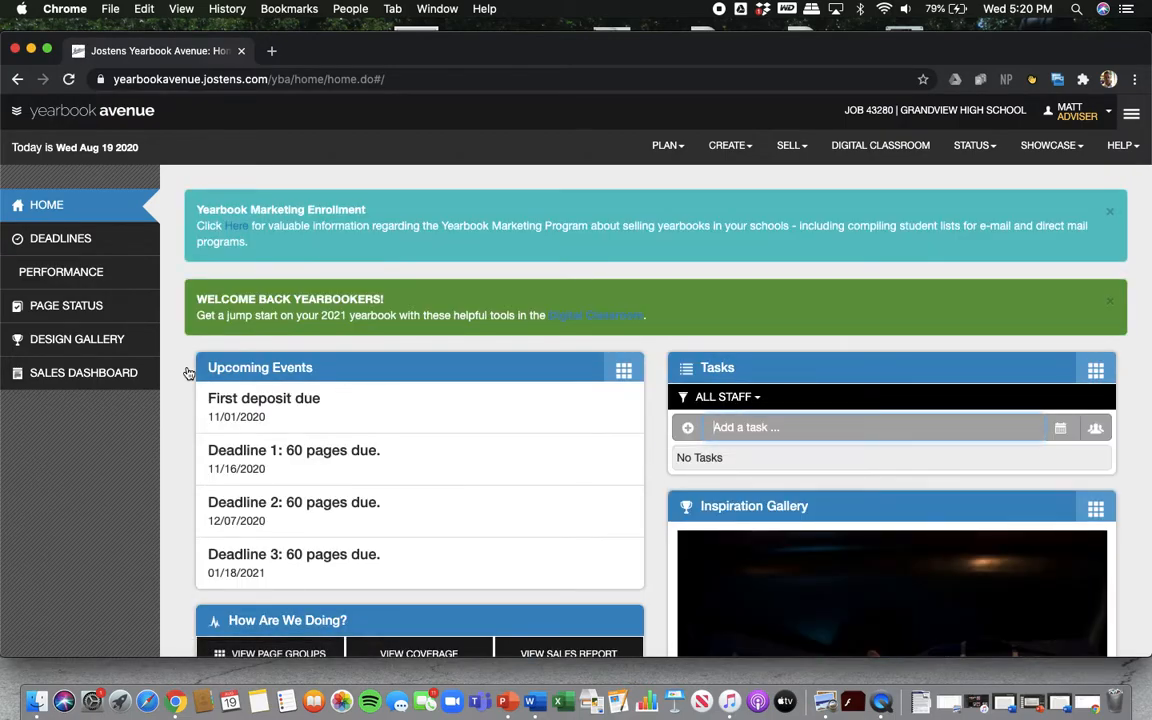
{"action": "mouse_move", "coordinate": [353, 412]}
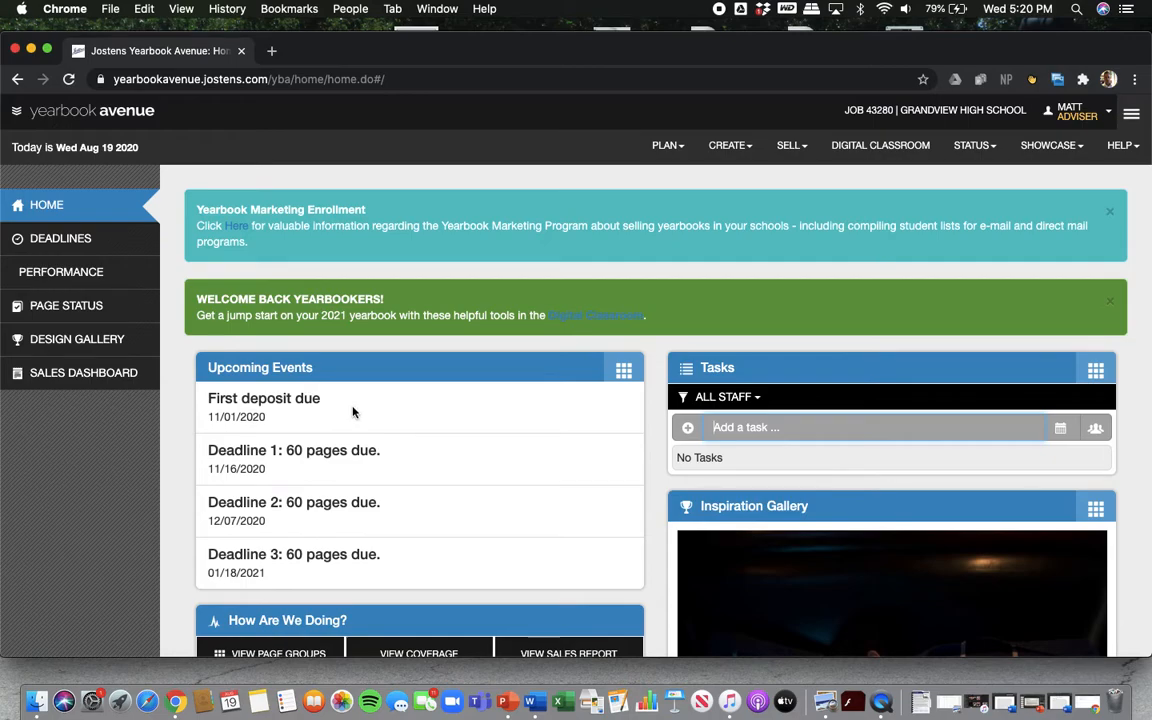
{"action": "scroll", "scroll_direction": "down", "scroll_amount": 3}
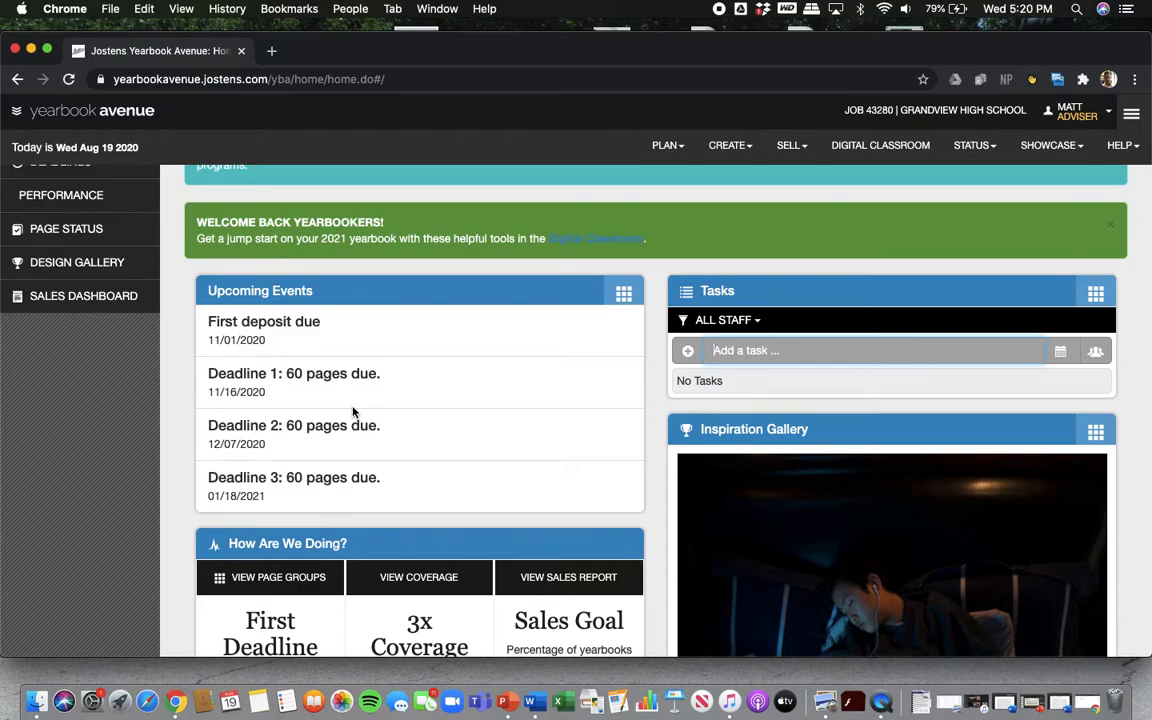
{"action": "scroll", "scroll_direction": "down", "scroll_amount": 3}
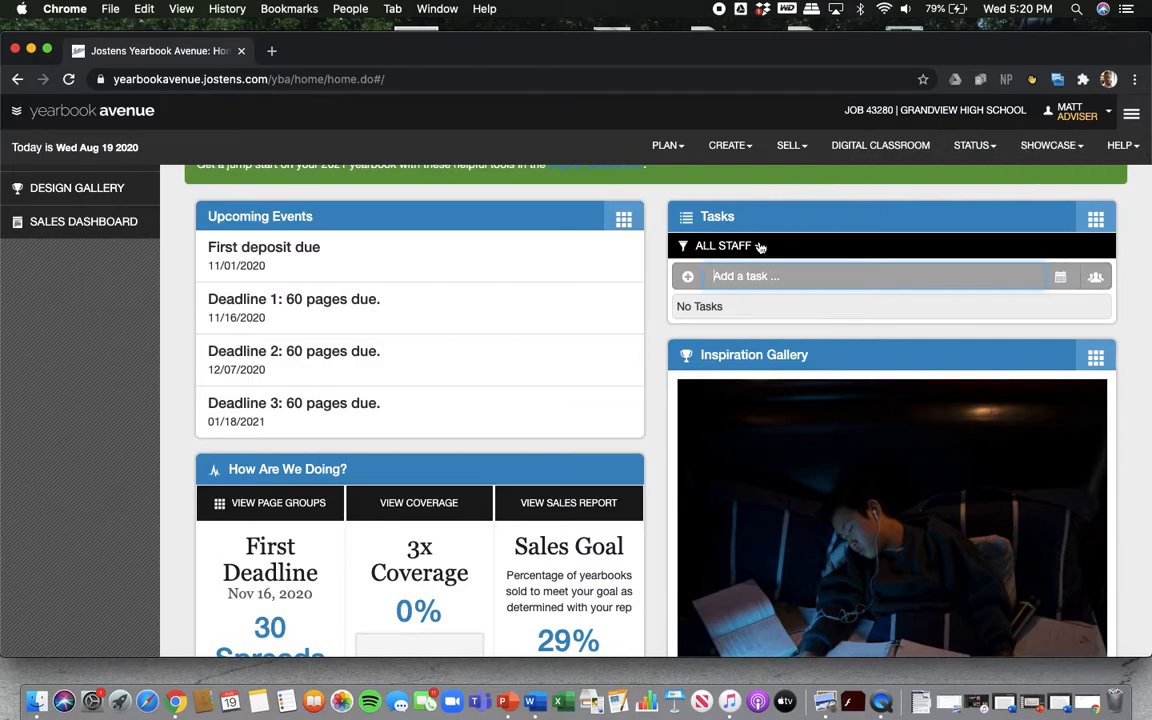
{"action": "mouse_move", "coordinate": [782, 250]}
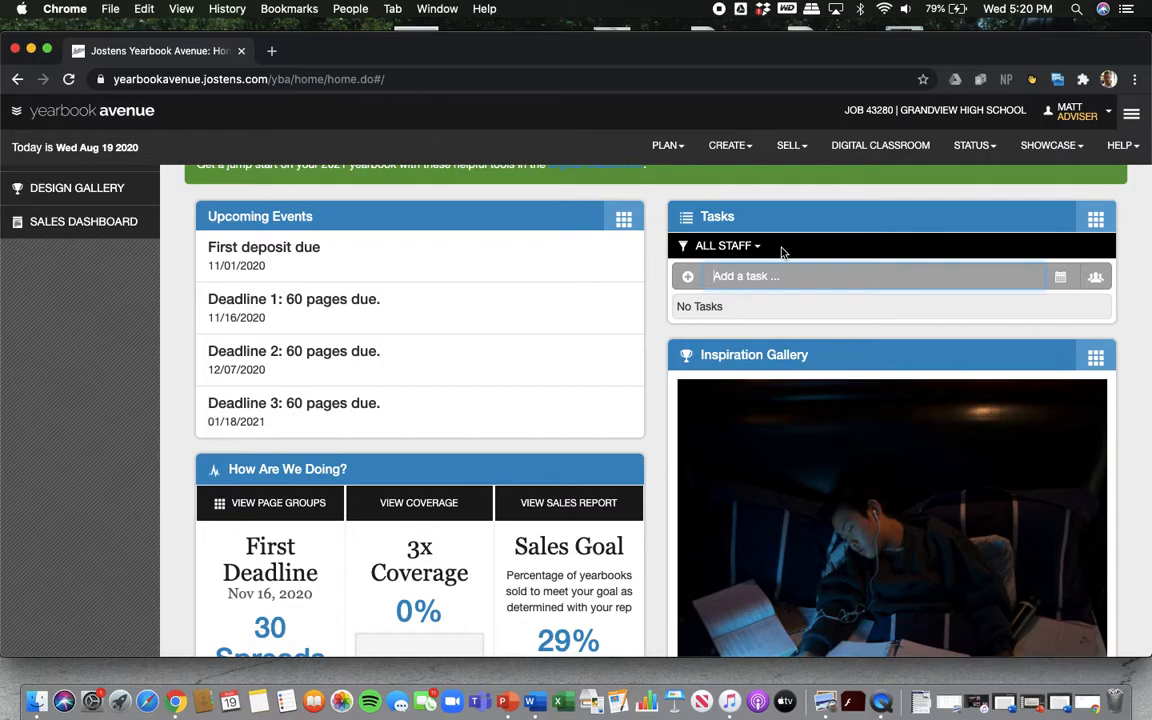
{"action": "scroll", "scroll_direction": "down", "scroll_amount": 3}
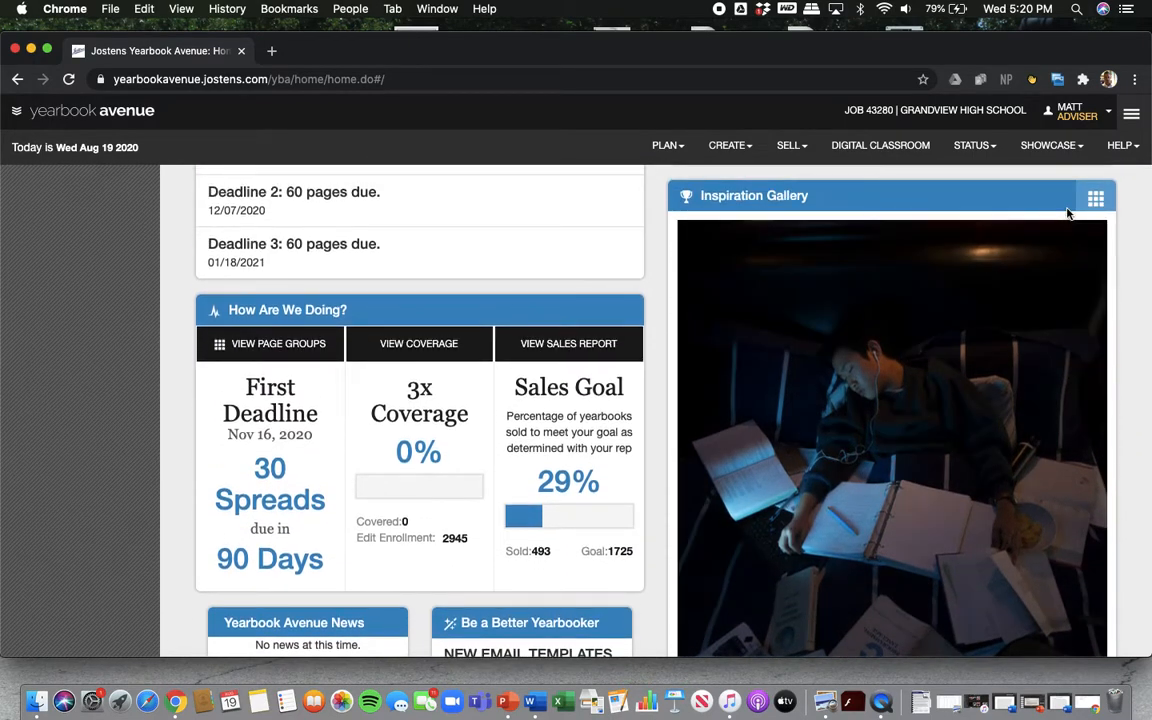
{"action": "scroll", "scroll_direction": "down", "scroll_amount": 3}
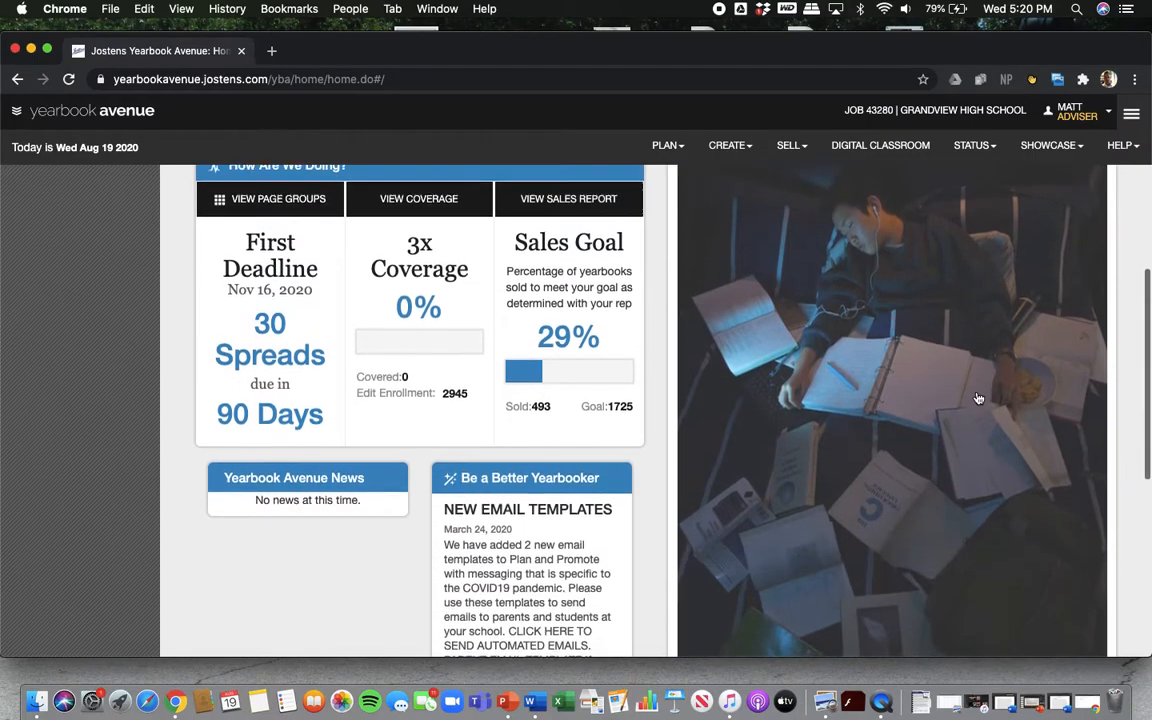
{"action": "scroll", "scroll_direction": "up", "scroll_amount": 3}
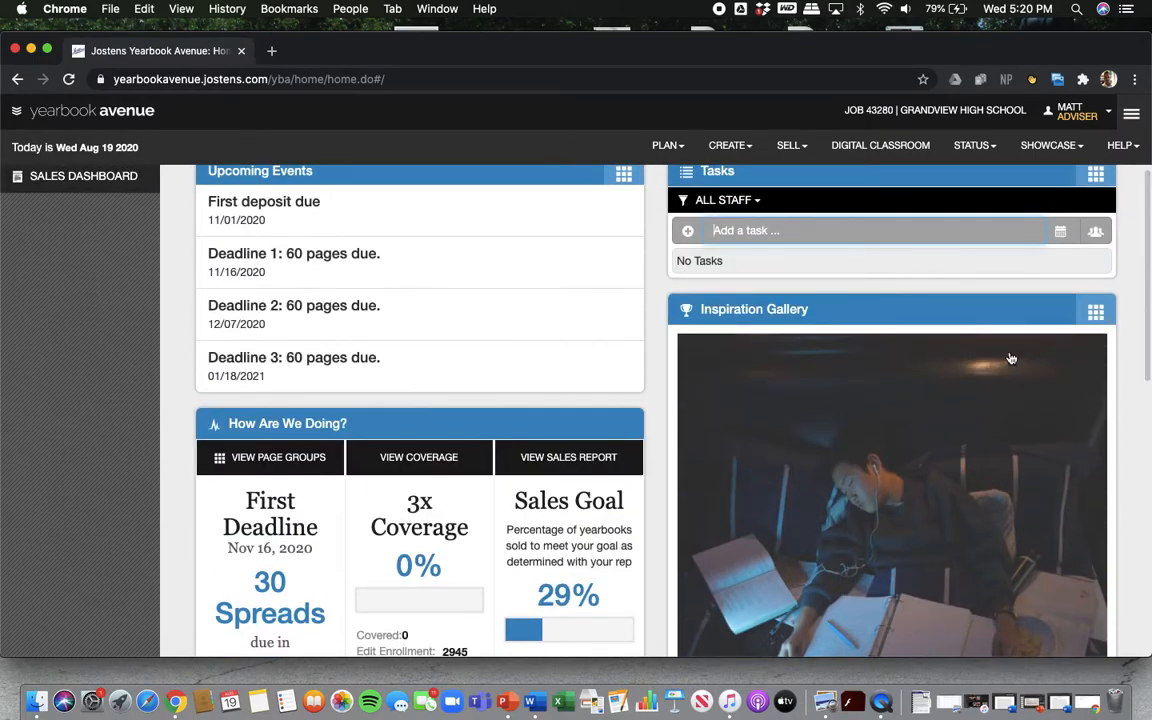
{"action": "scroll", "scroll_direction": "down", "scroll_amount": 3}
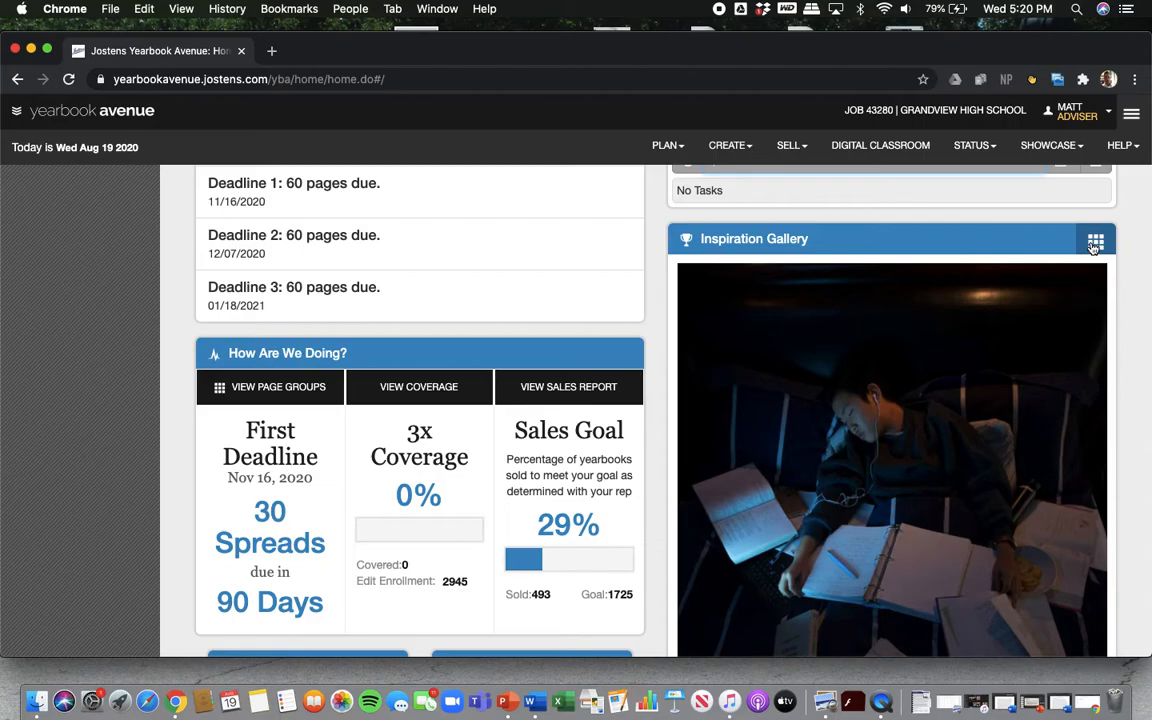
{"action": "left_click", "coordinate": [1095, 240]}
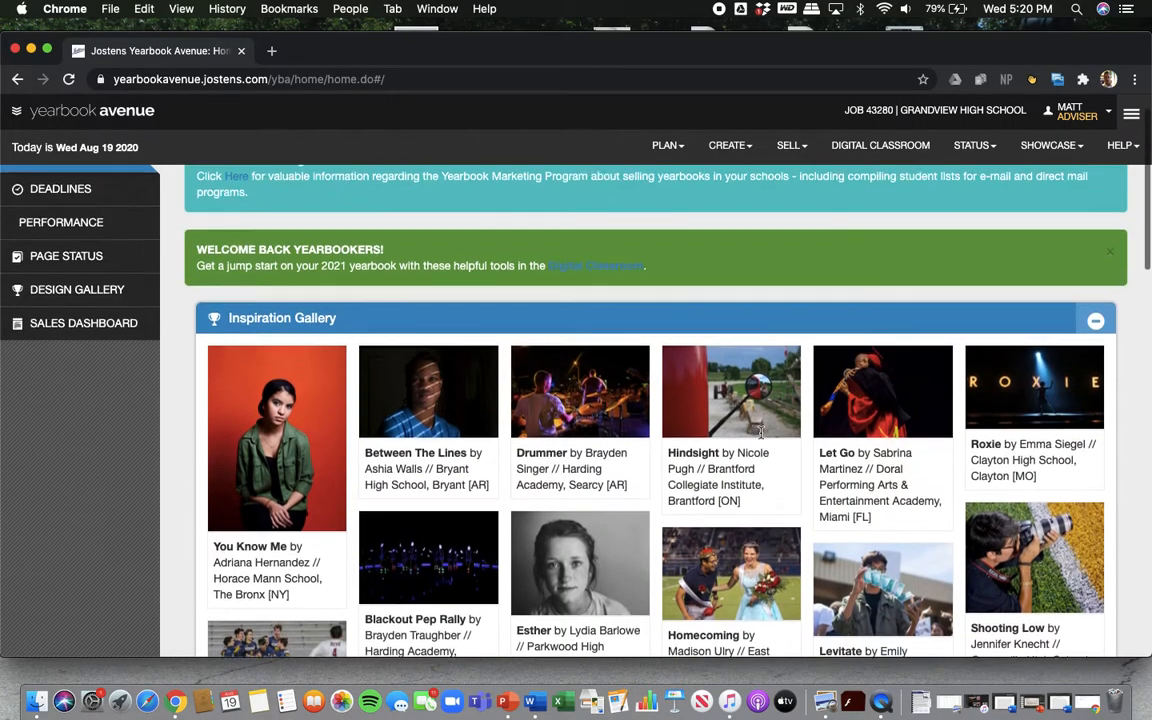
{"action": "scroll", "scroll_direction": "down", "scroll_amount": 3}
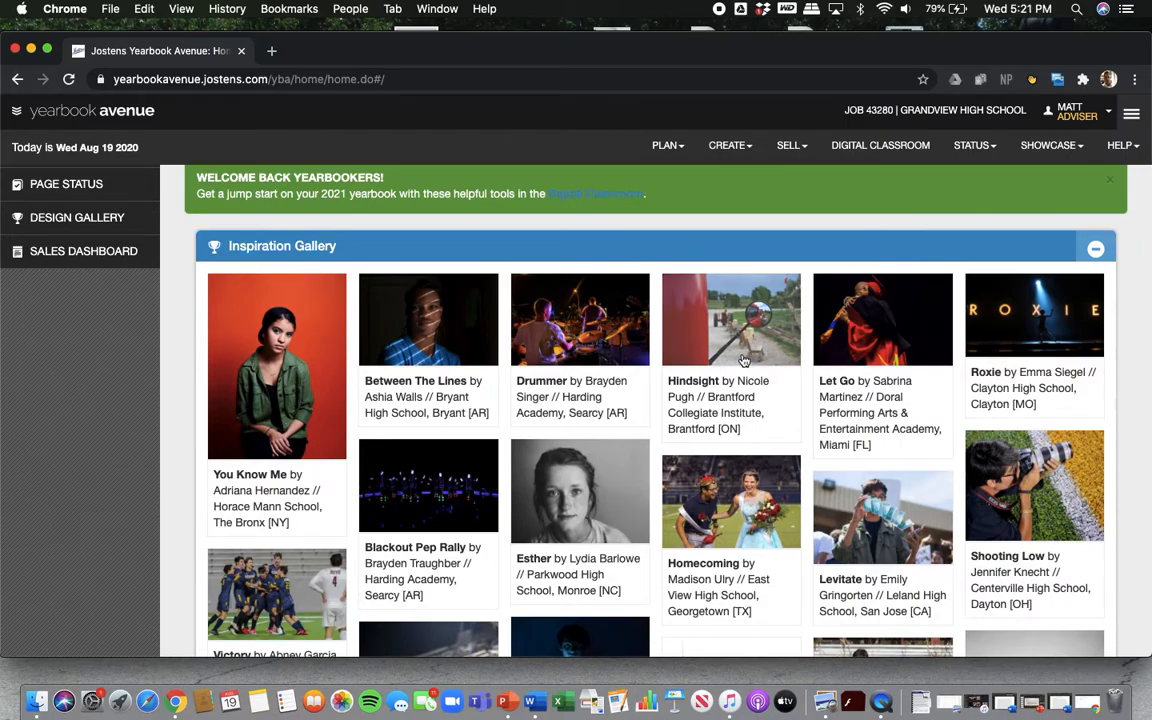
{"action": "scroll", "scroll_direction": "down", "scroll_amount": 3}
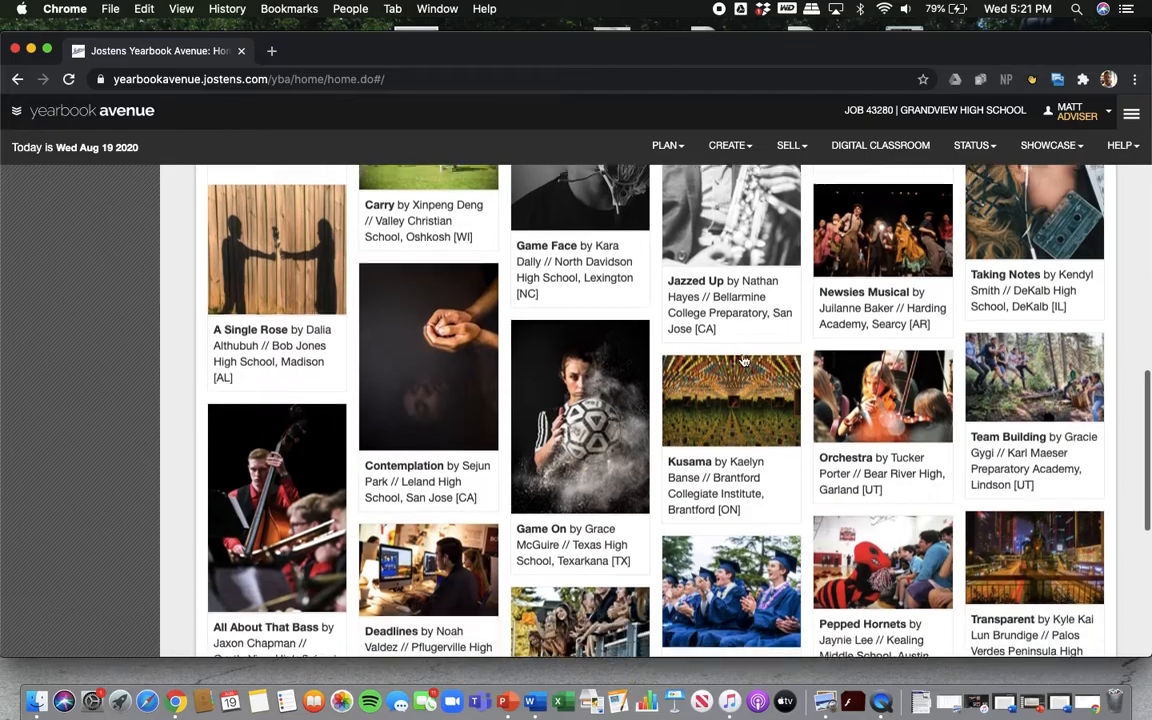
{"action": "scroll", "scroll_direction": "down", "scroll_amount": 3}
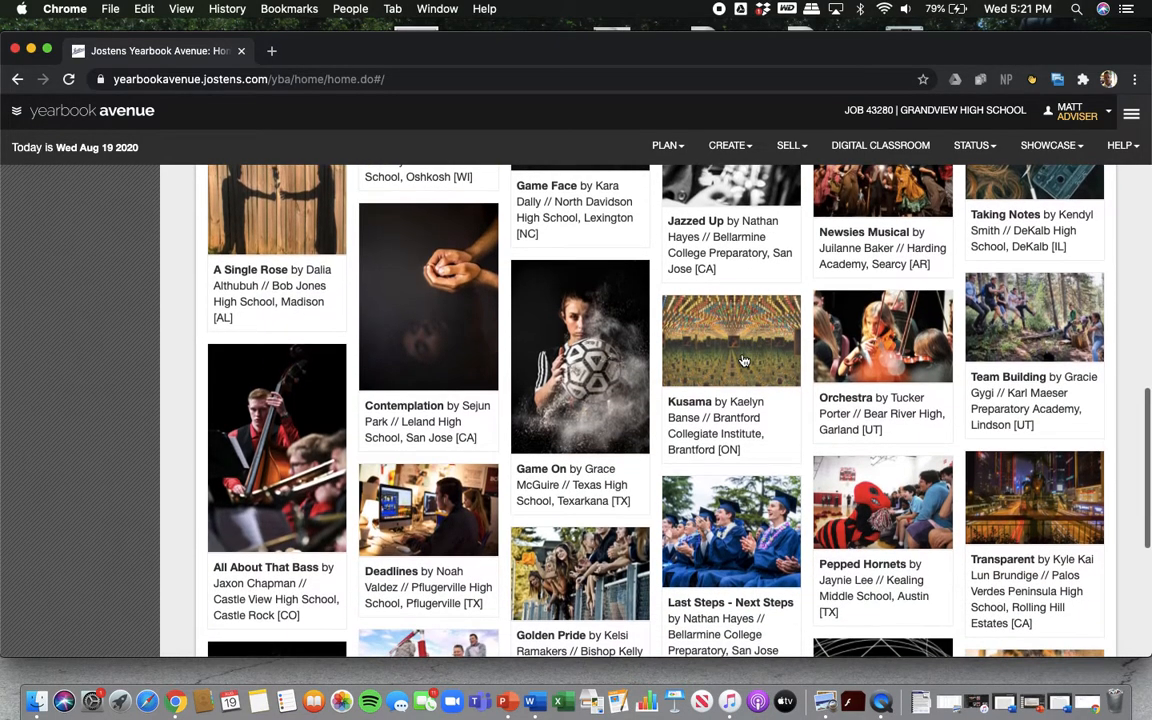
{"action": "scroll", "scroll_direction": "down", "scroll_amount": 3}
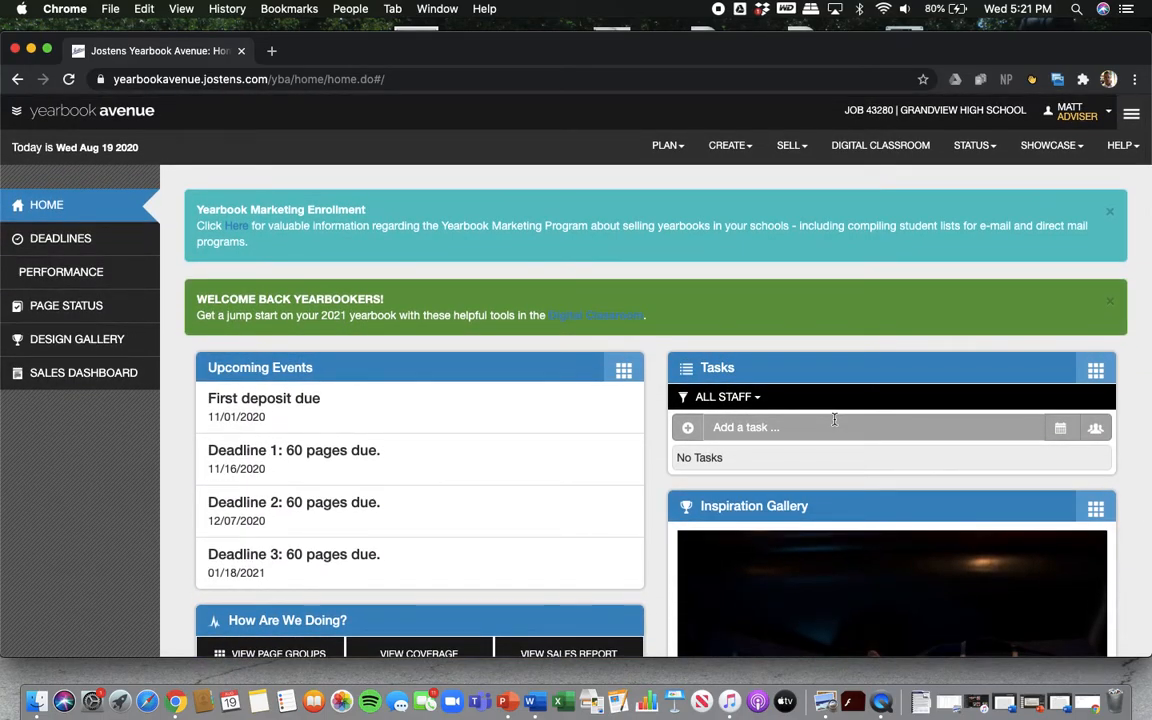
{"action": "mouse_move", "coordinate": [855, 372]}
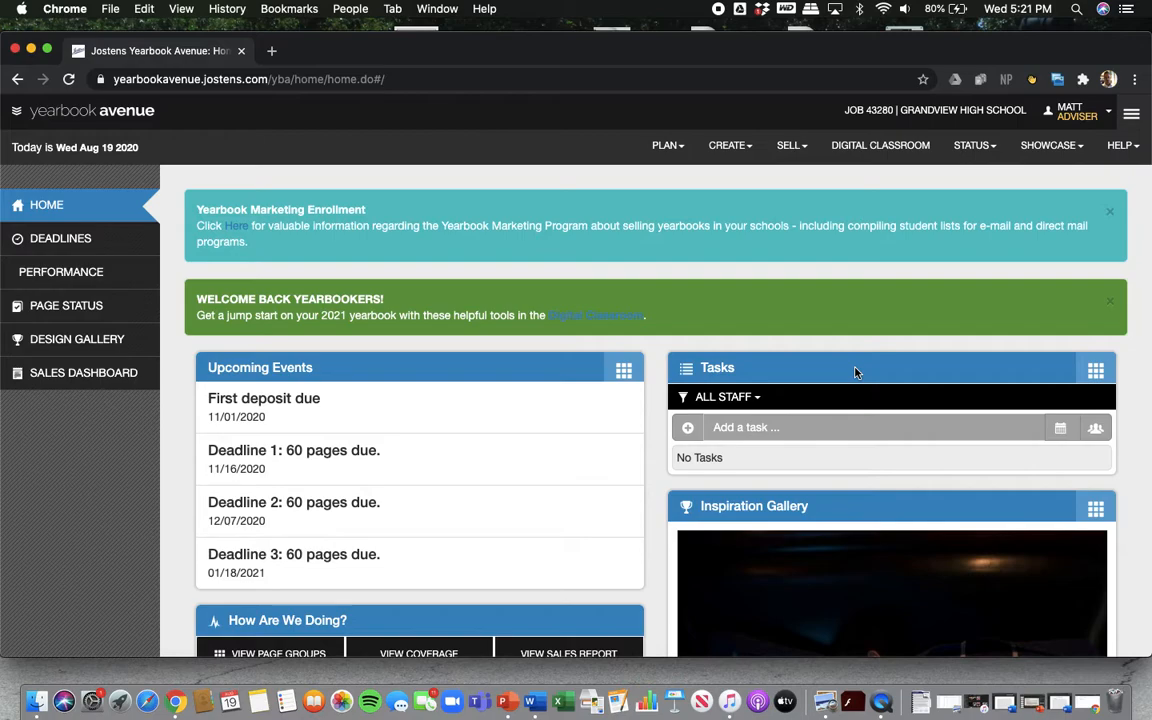
Open DIGITAL CLASSROOM and scroll through its welcome page and season panels.
{"action": "left_click", "coordinate": [879, 145]}
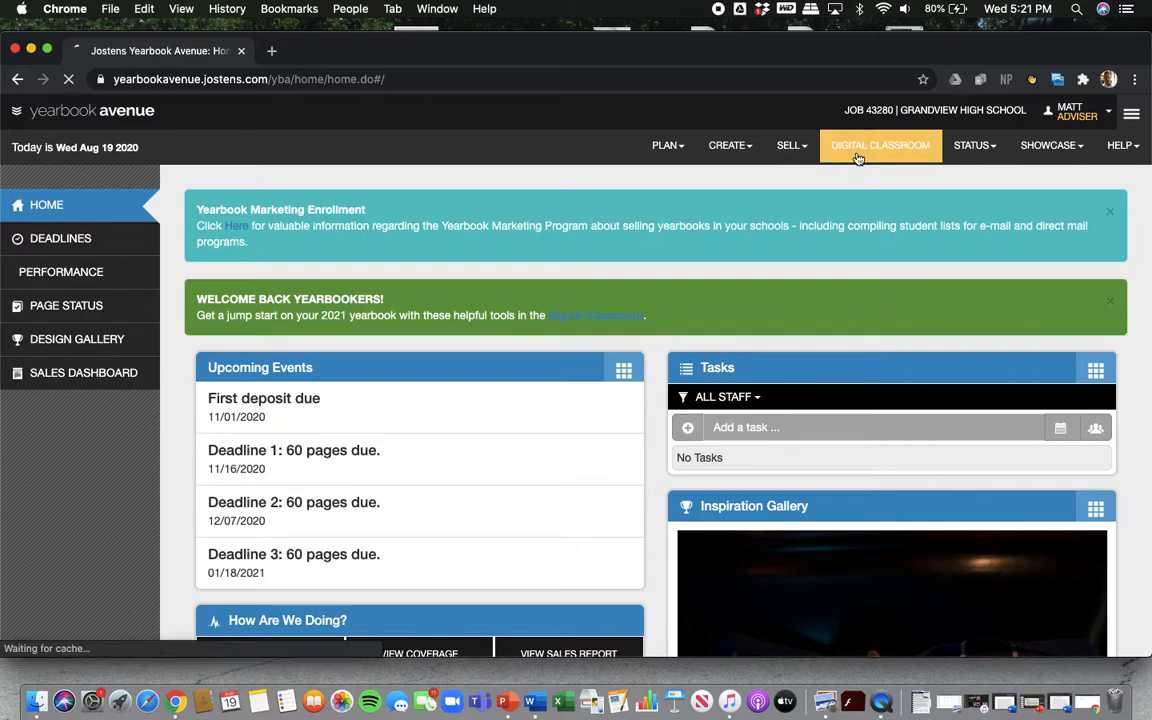
{"action": "left_click", "coordinate": [879, 145]}
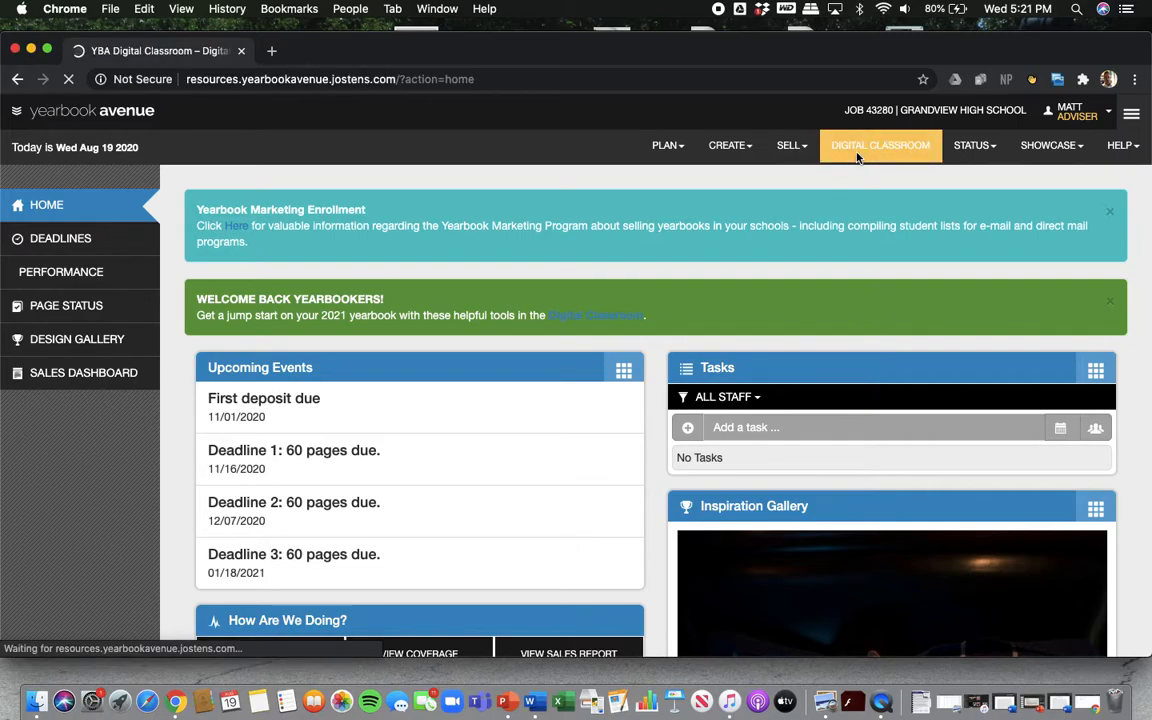
{"action": "left_click", "coordinate": [880, 145]}
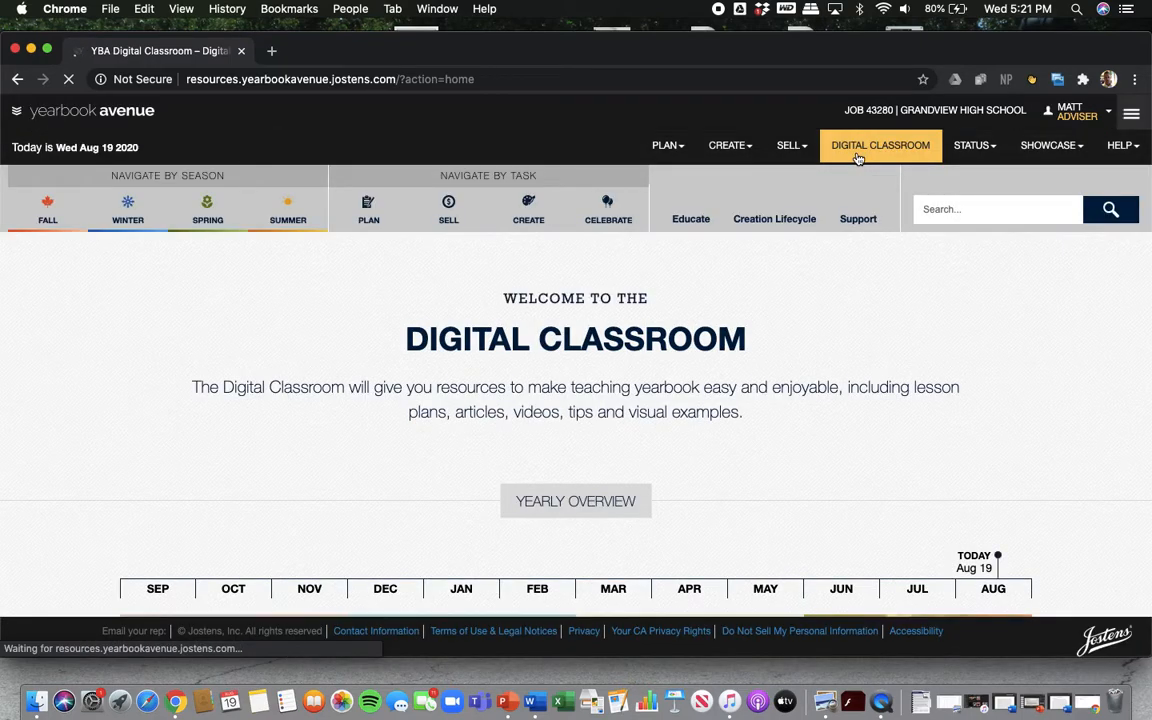
{"action": "left_click", "coordinate": [880, 145]}
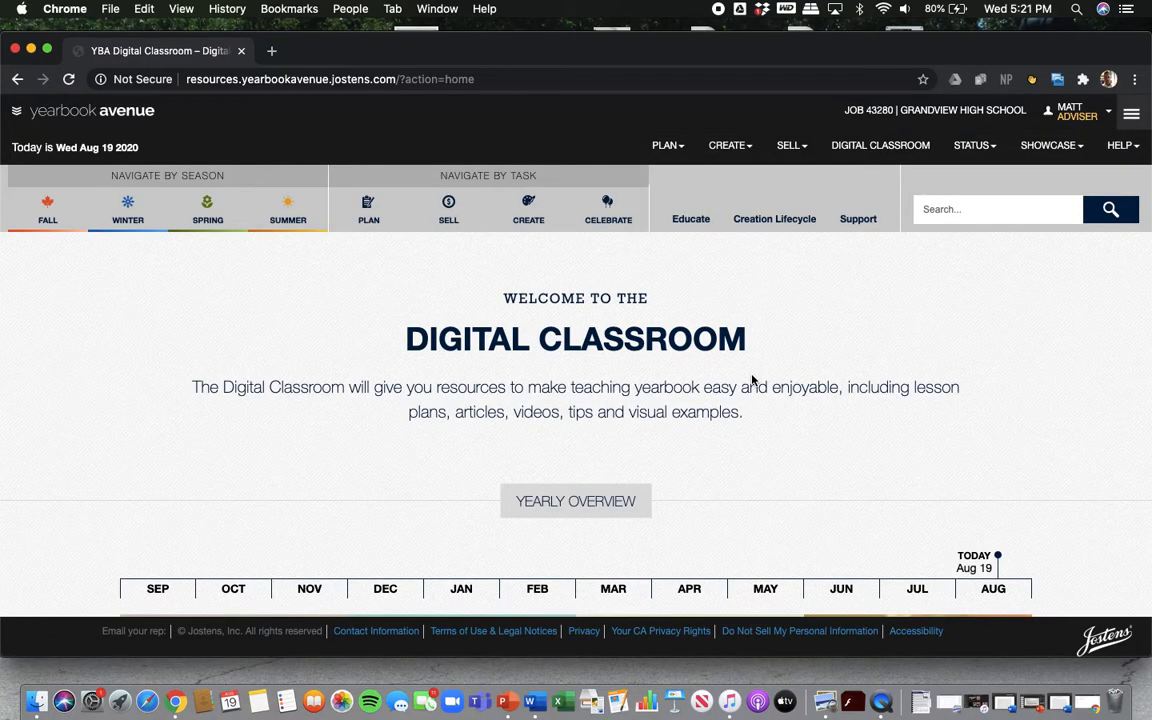
{"action": "mouse_move", "coordinate": [665, 375]}
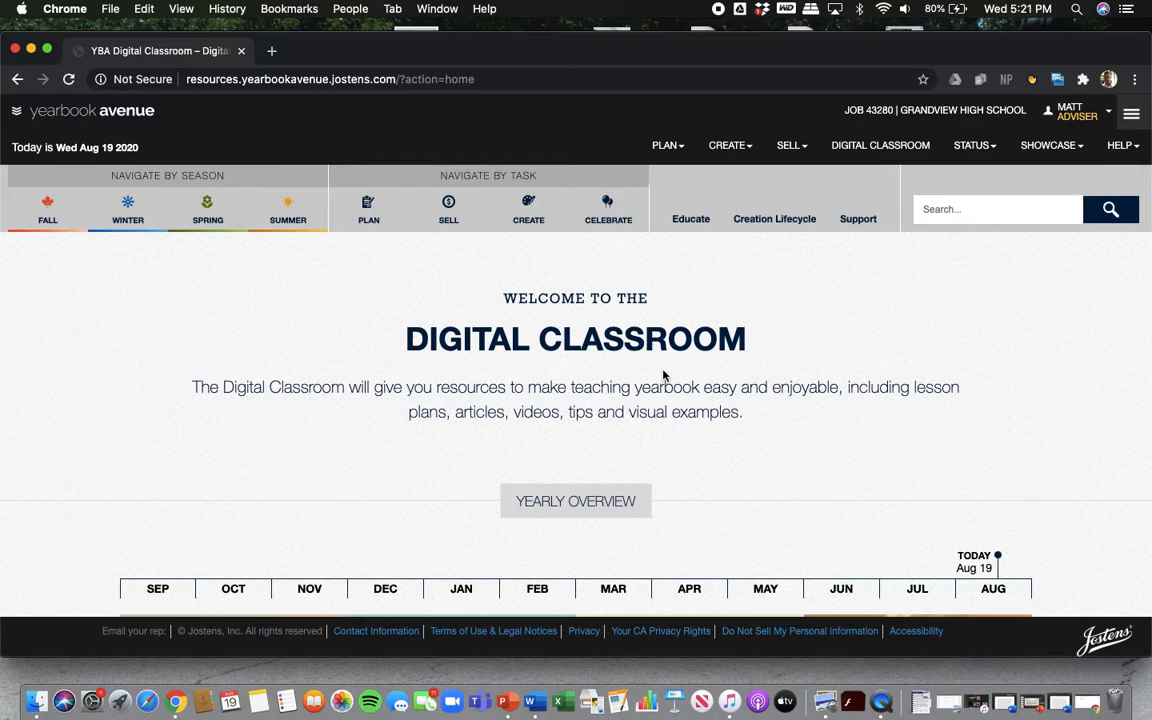
{"action": "scroll", "scroll_direction": "down", "scroll_amount": 3}
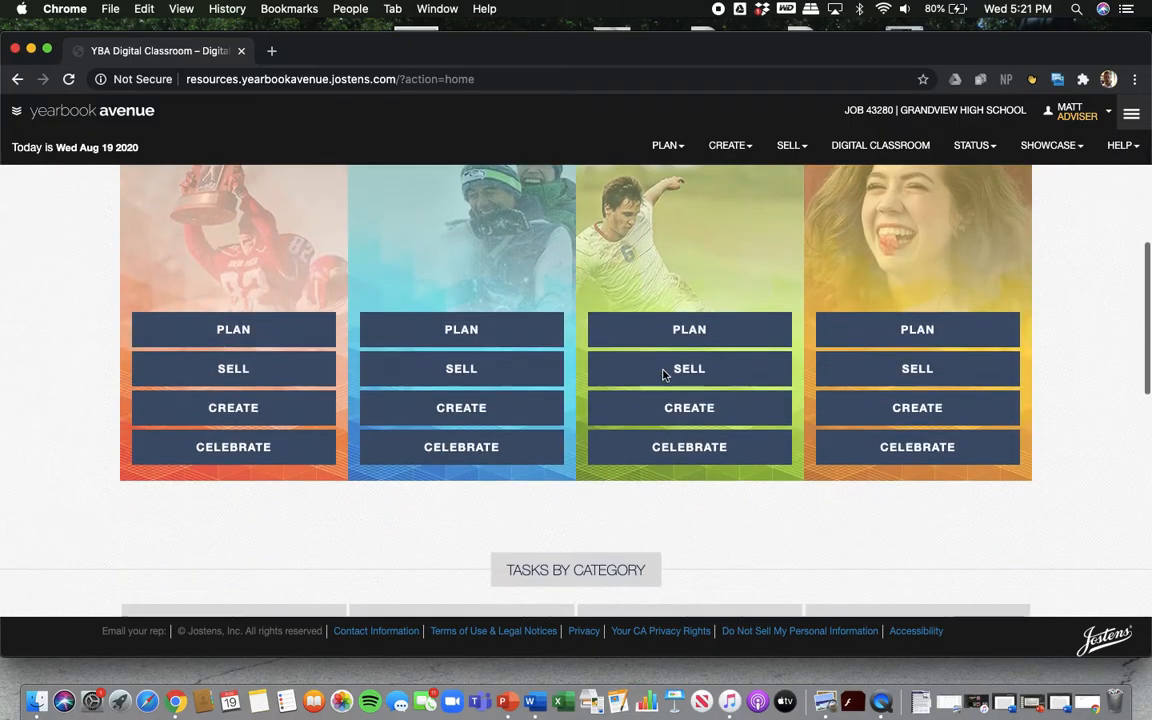
{"action": "scroll", "scroll_direction": "down", "scroll_amount": 3}
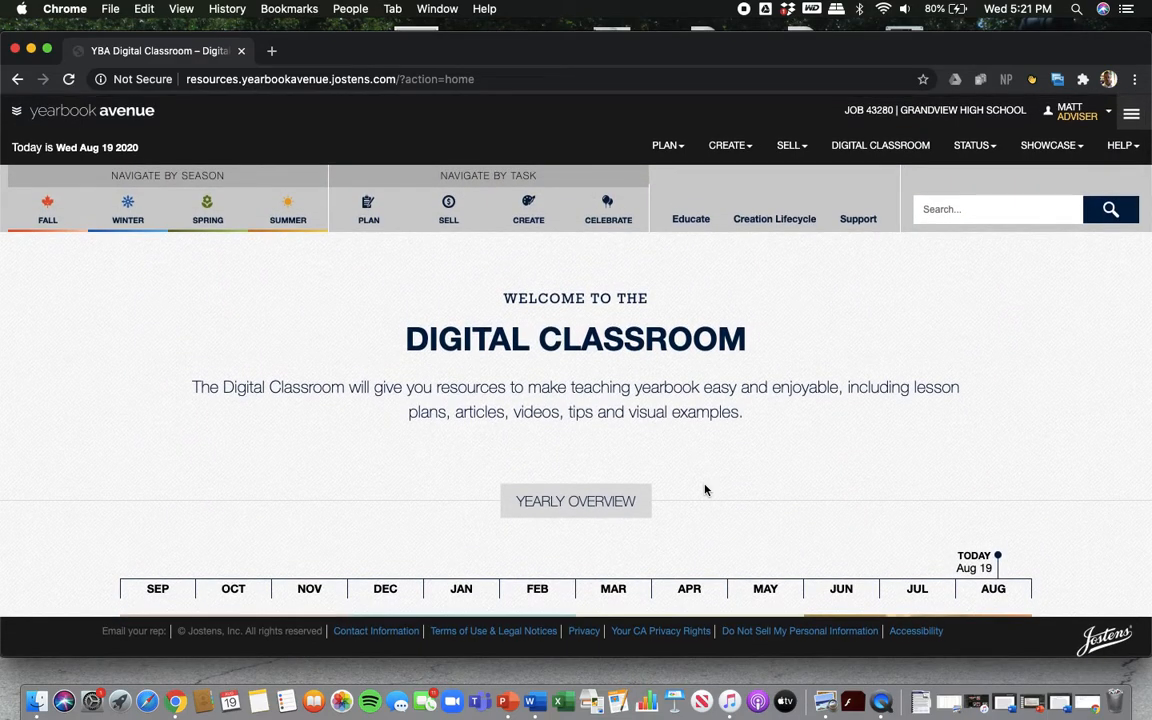
{"action": "mouse_move", "coordinate": [690, 219]}
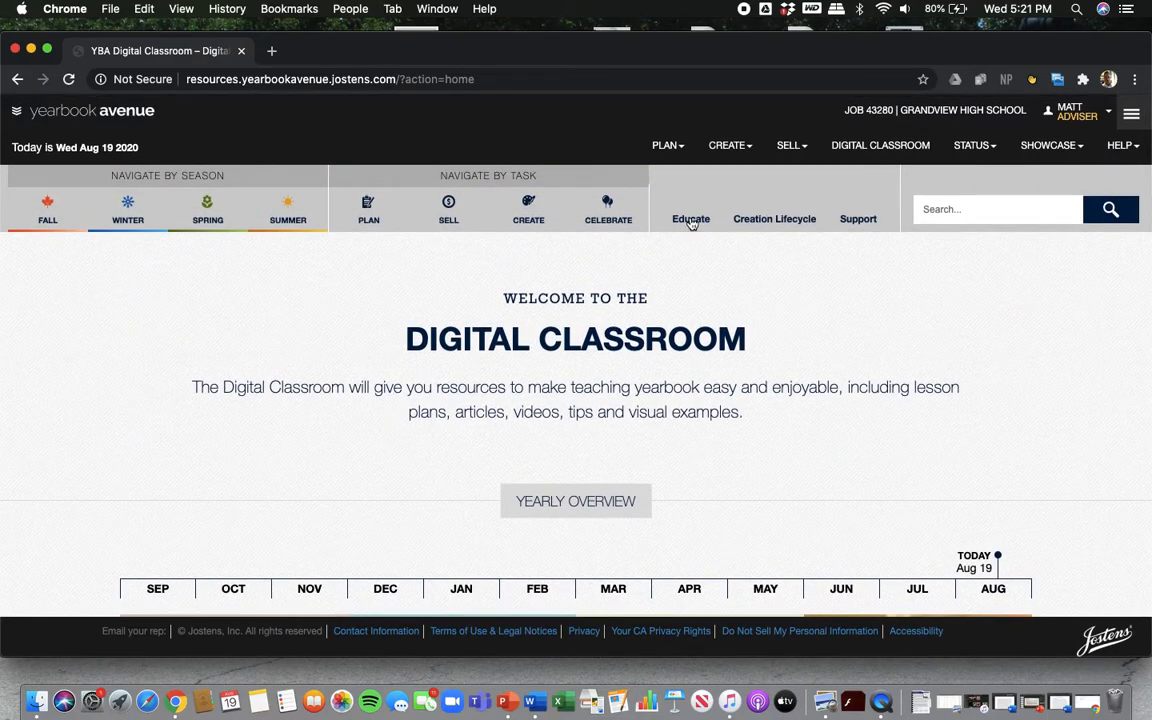
Open the Start Right: 7-Week Success lessons and scroll through their resources.
{"action": "left_click", "coordinate": [690, 219]}
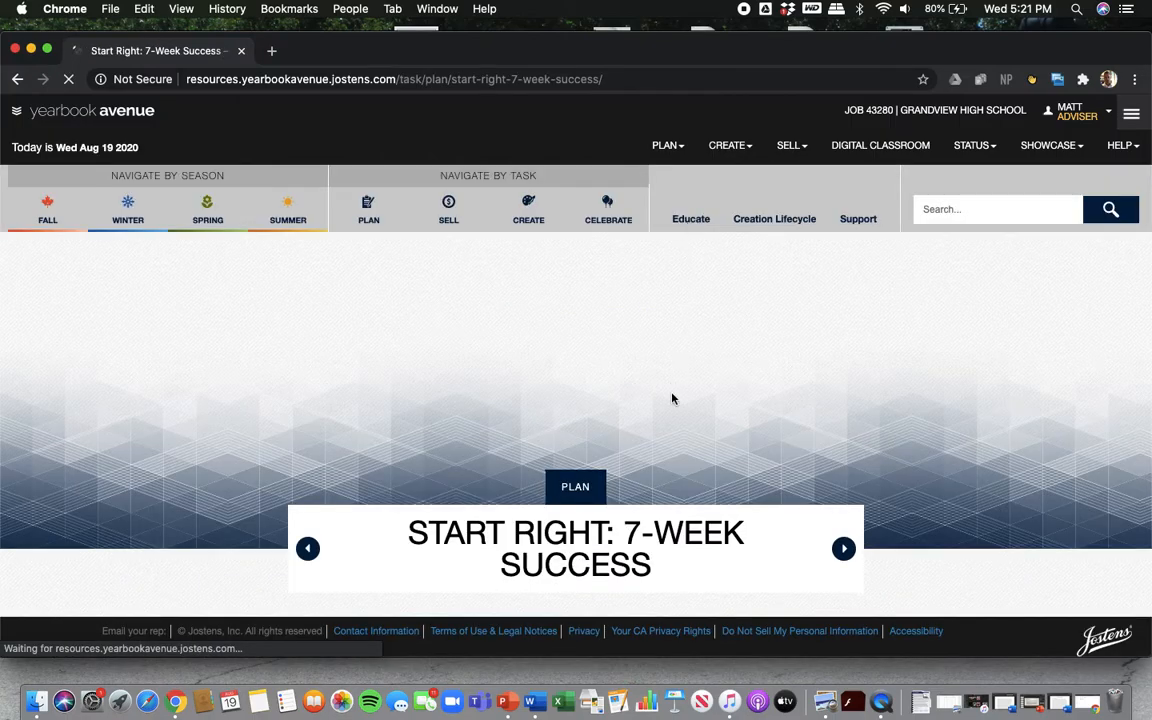
{"action": "scroll", "scroll_direction": "down", "scroll_amount": 3}
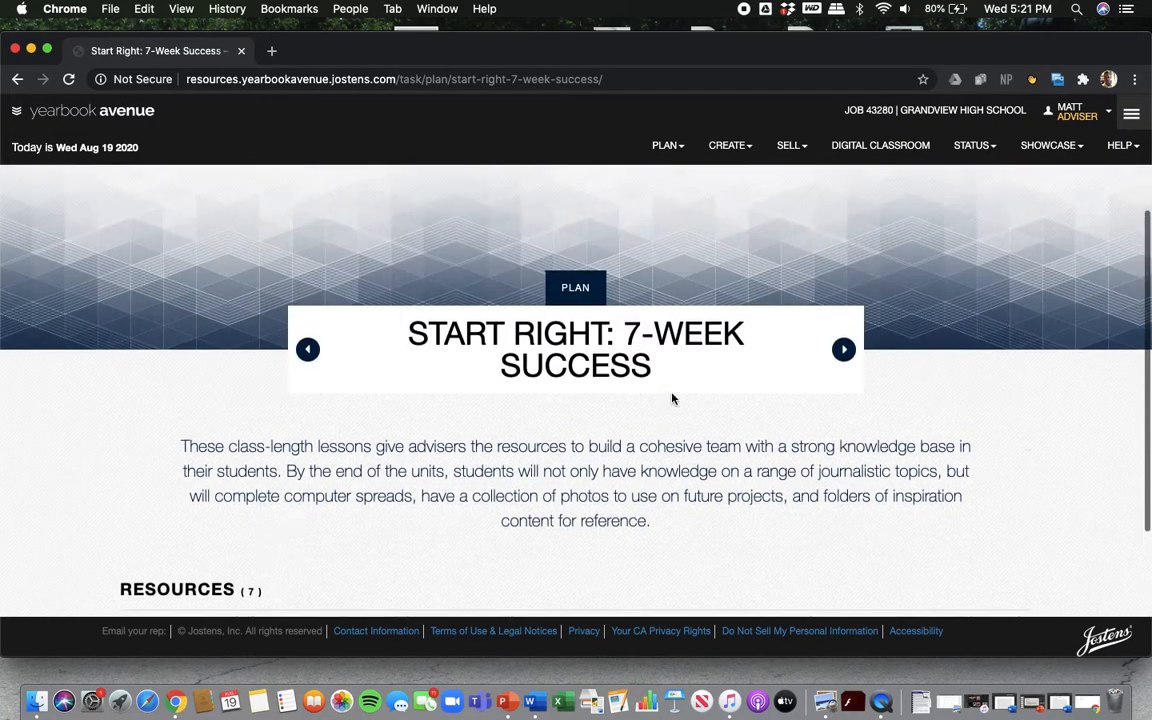
{"action": "scroll", "scroll_direction": "down", "scroll_amount": 3}
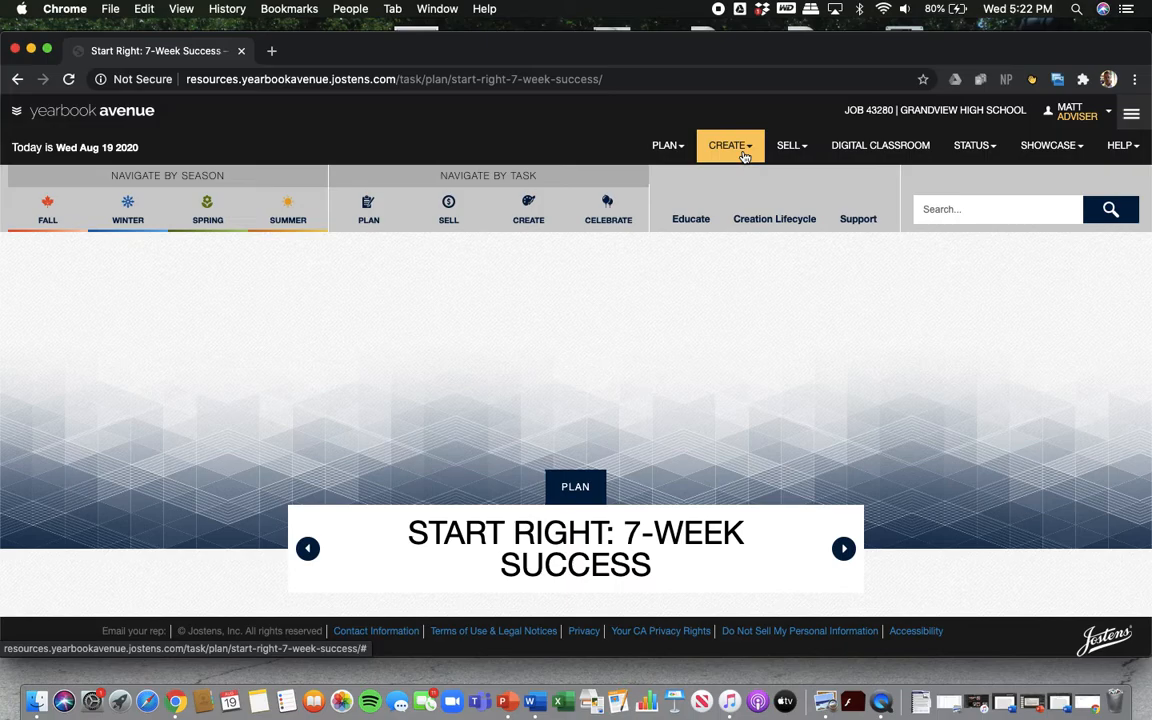
Choose IMAGE LIBRARY from the CREATE menu.
{"action": "left_click", "coordinate": [730, 145]}
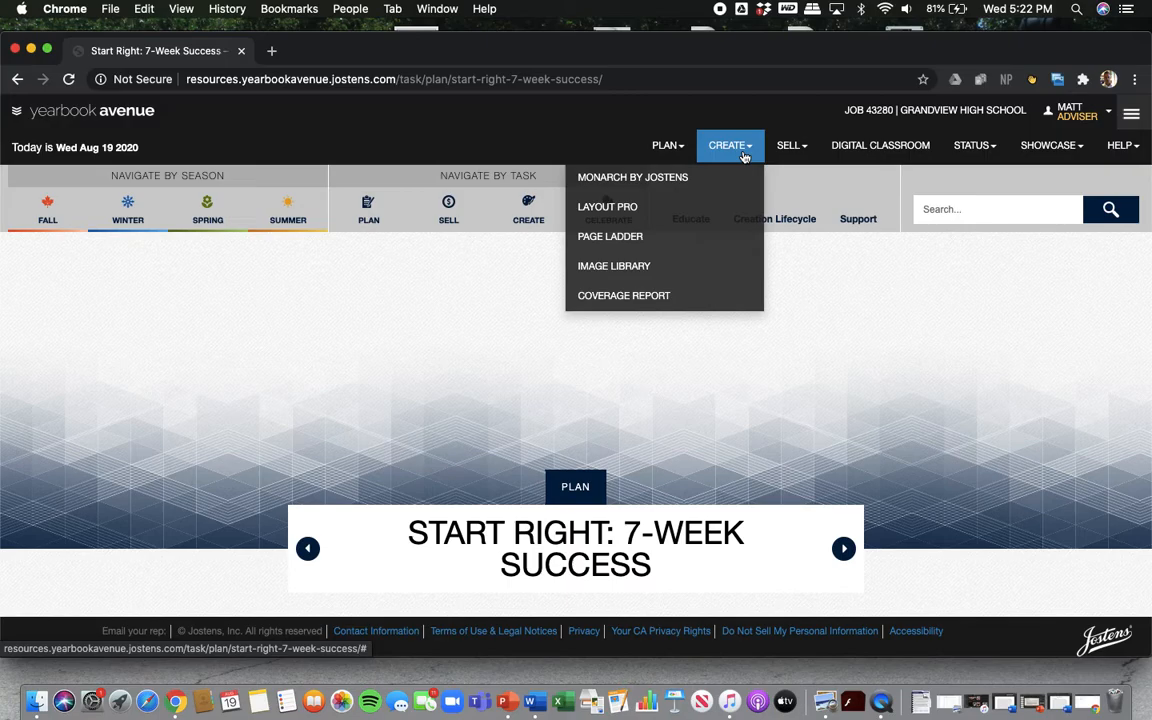
{"action": "mouse_move", "coordinate": [607, 207]}
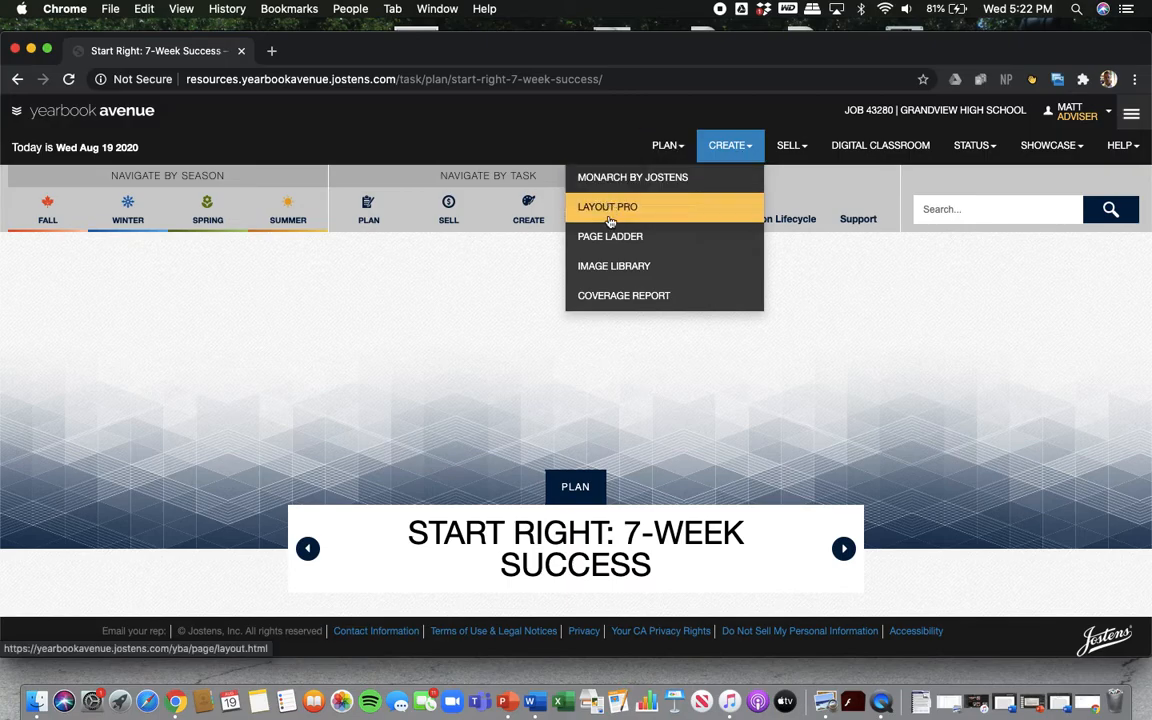
{"action": "left_click", "coordinate": [614, 265]}
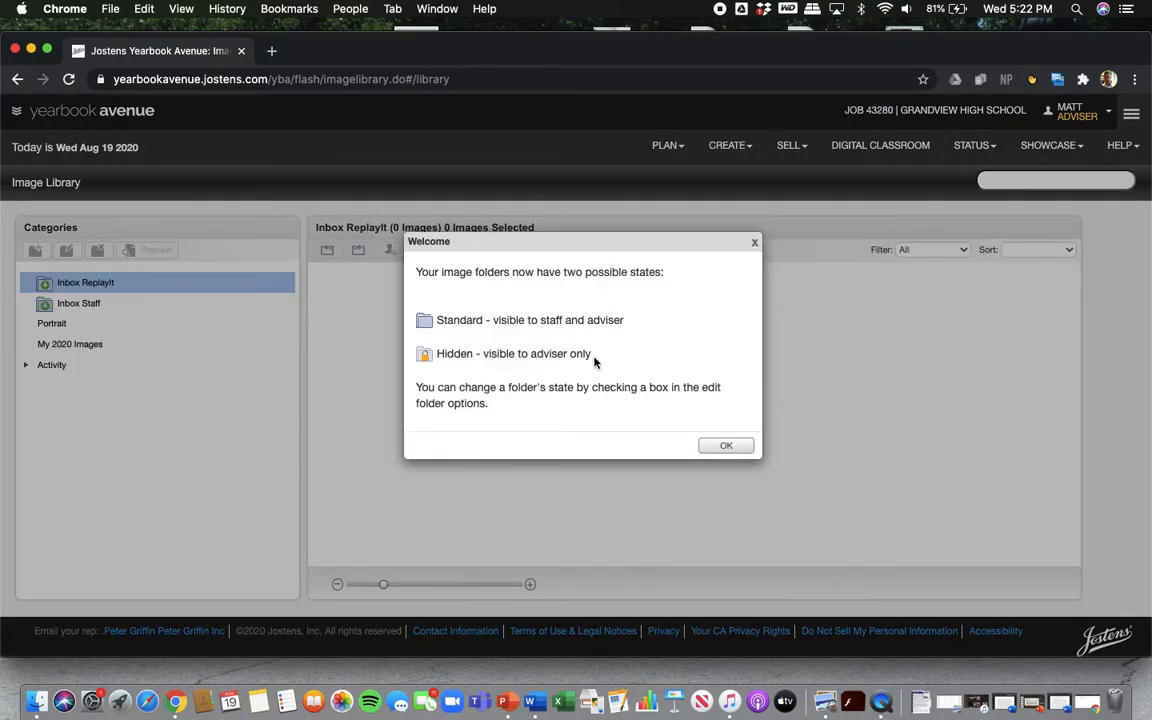
Dismiss the folder-state welcome notice and expand the Activity category.
{"action": "left_click", "coordinate": [726, 445]}
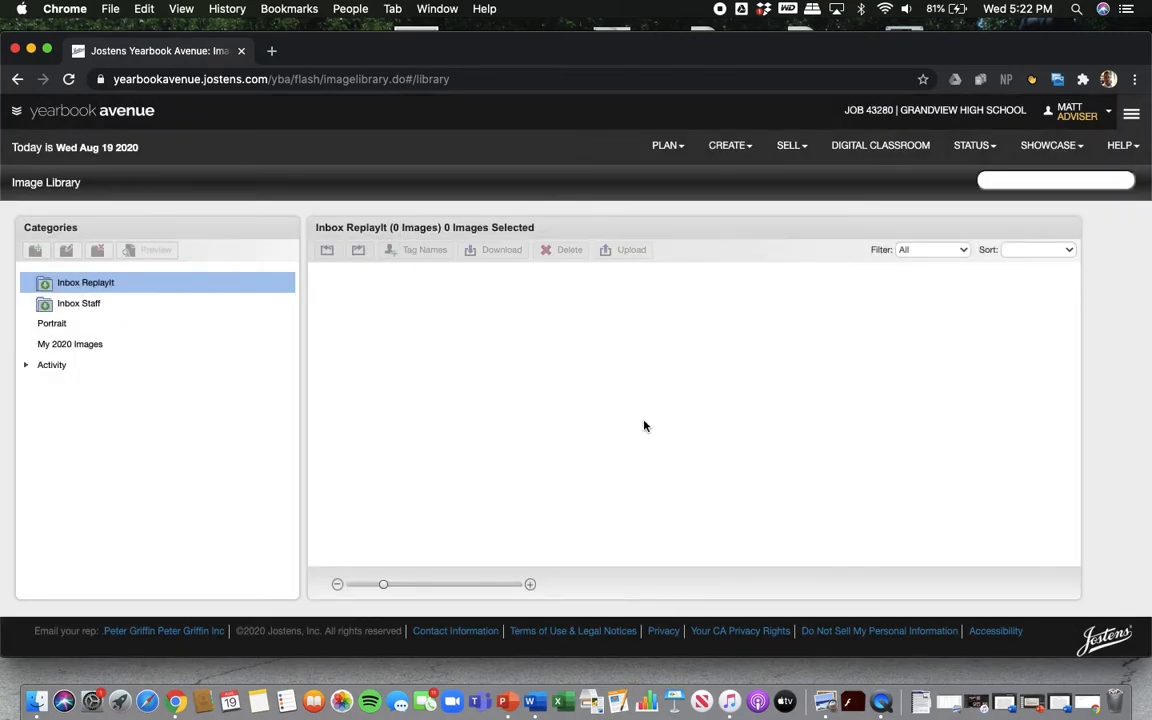
{"action": "mouse_move", "coordinate": [55, 441]}
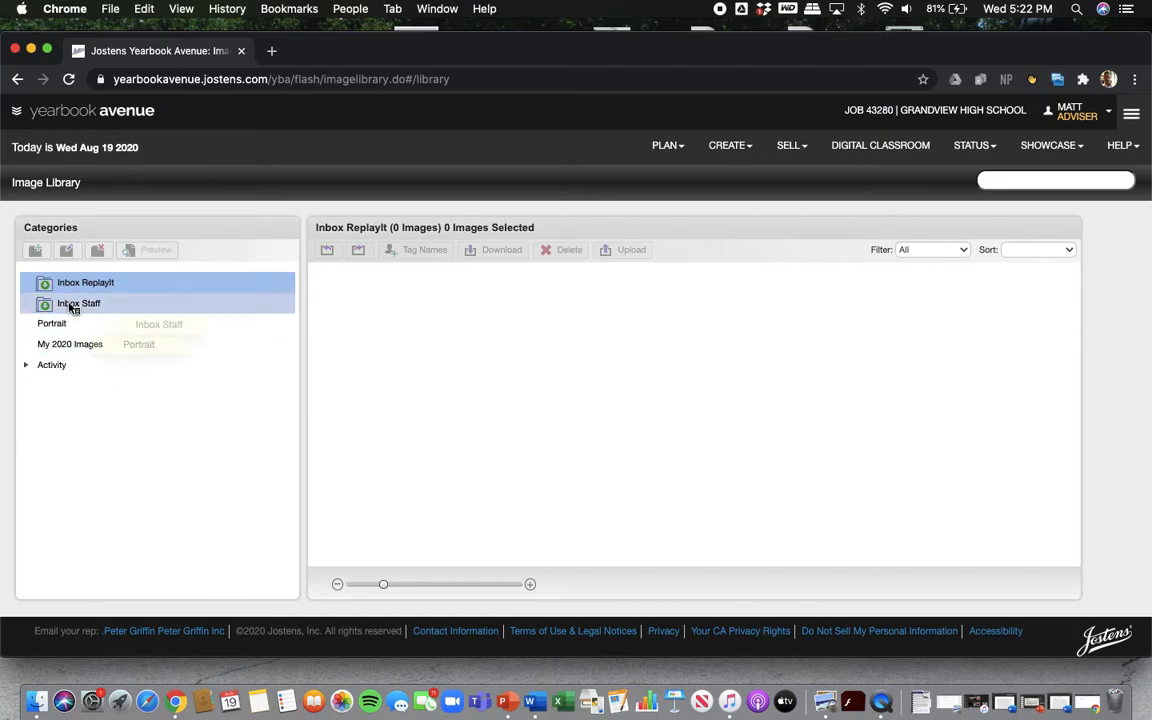
{"action": "left_click", "coordinate": [27, 364]}
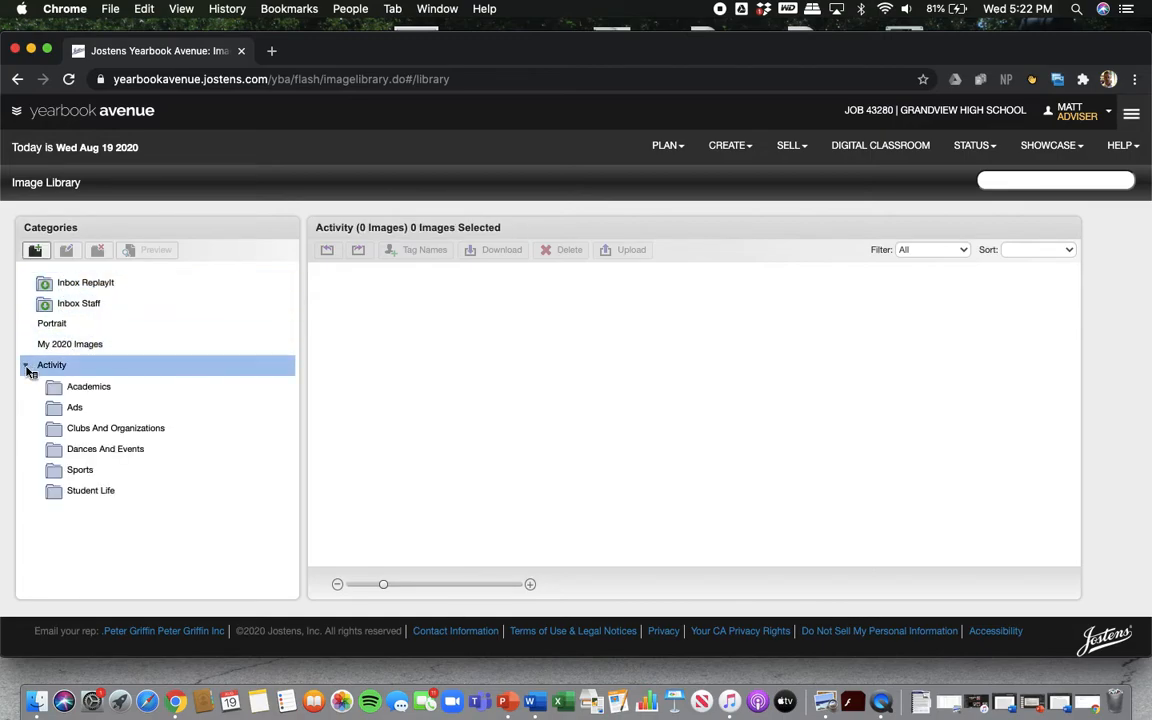
{"action": "left_click", "coordinate": [105, 448]}
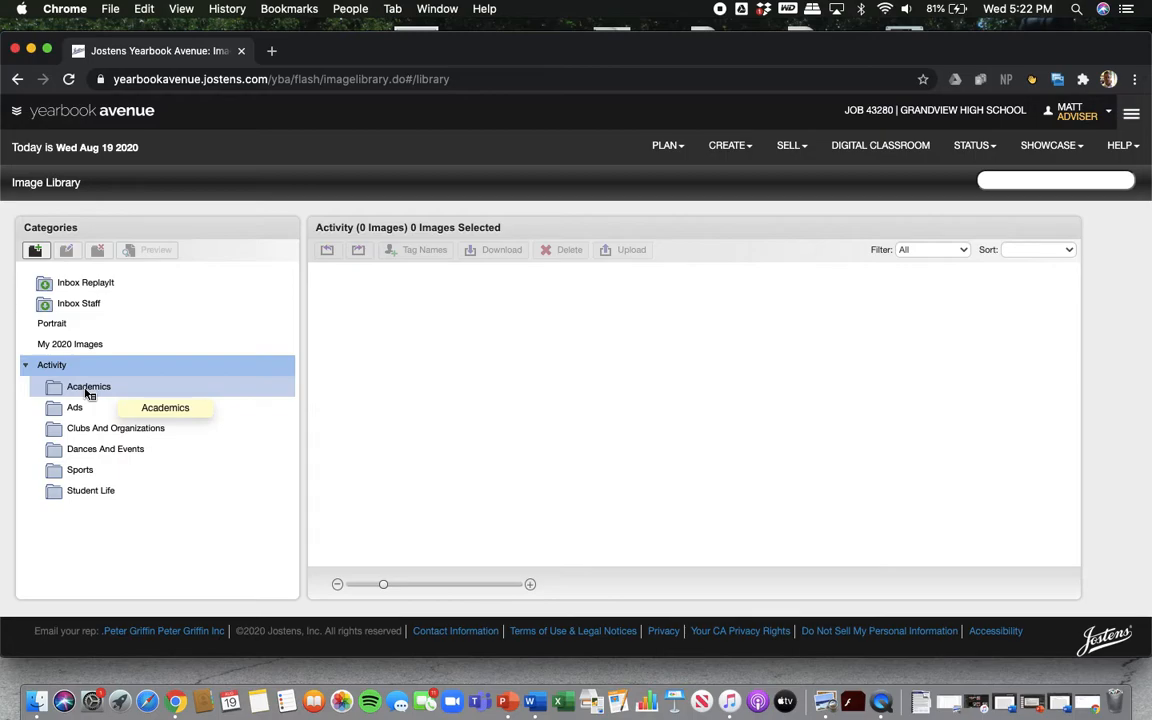
Browse the Academics subfolder, then collapse the Activity category.
{"action": "left_click", "coordinate": [88, 386]}
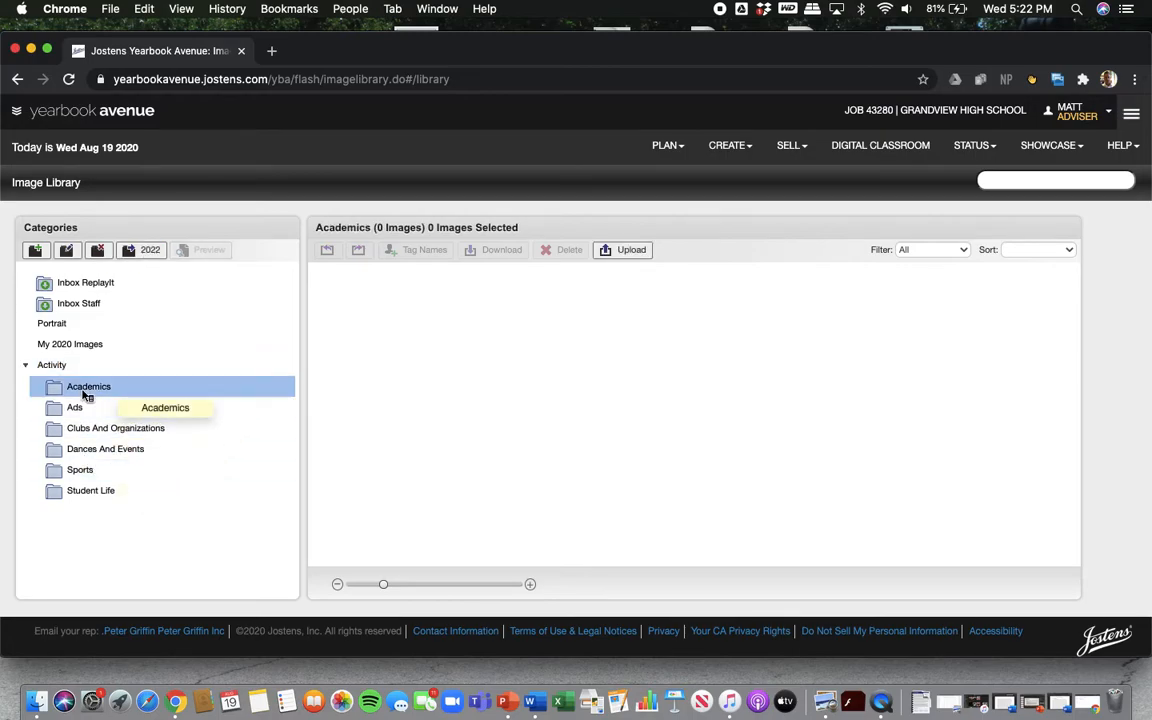
{"action": "left_click", "coordinate": [105, 448]}
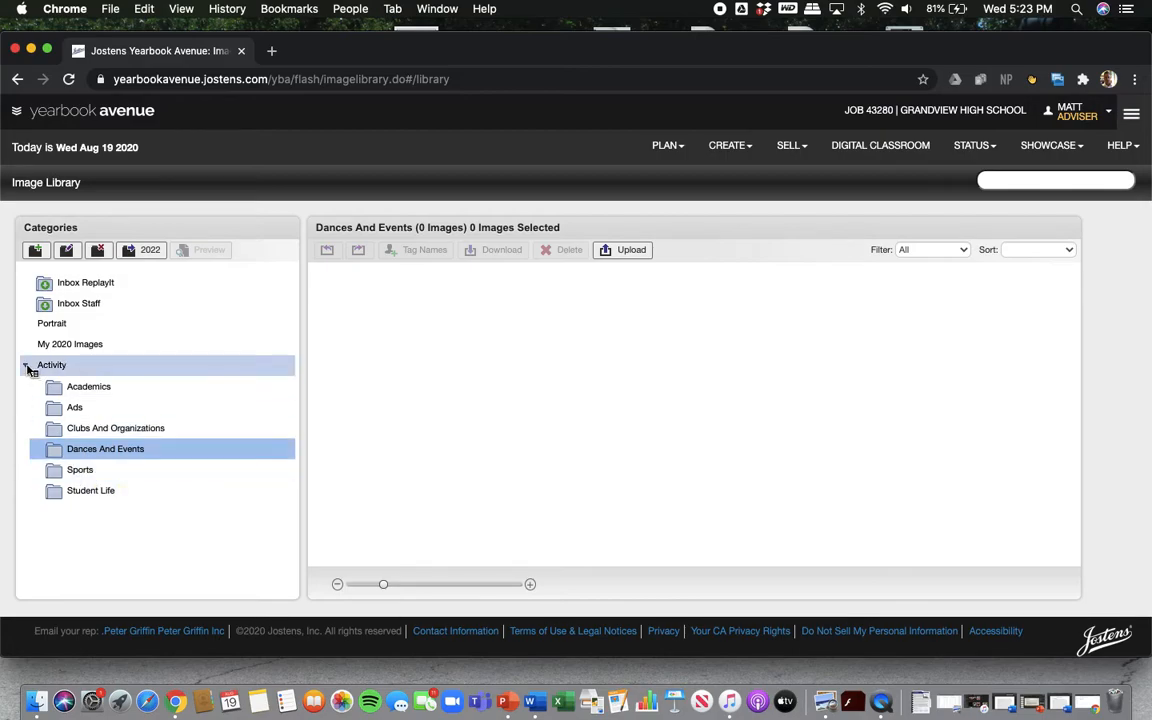
{"action": "left_click", "coordinate": [29, 365]}
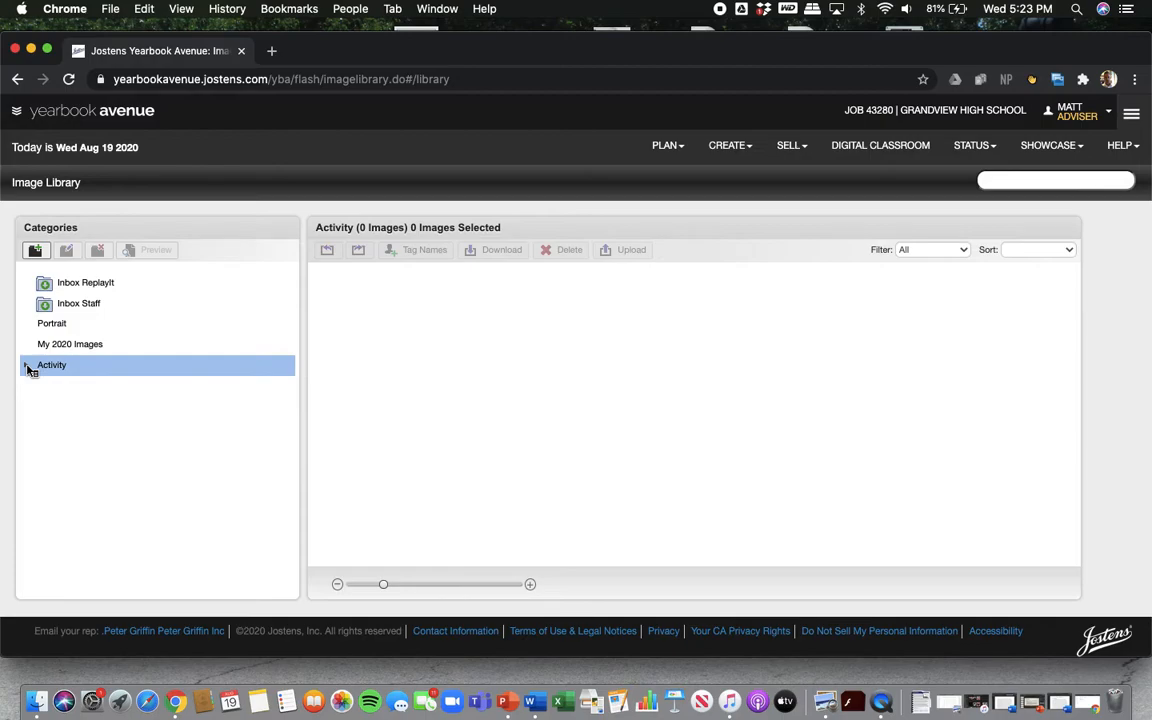
{"action": "left_click", "coordinate": [728, 145]}
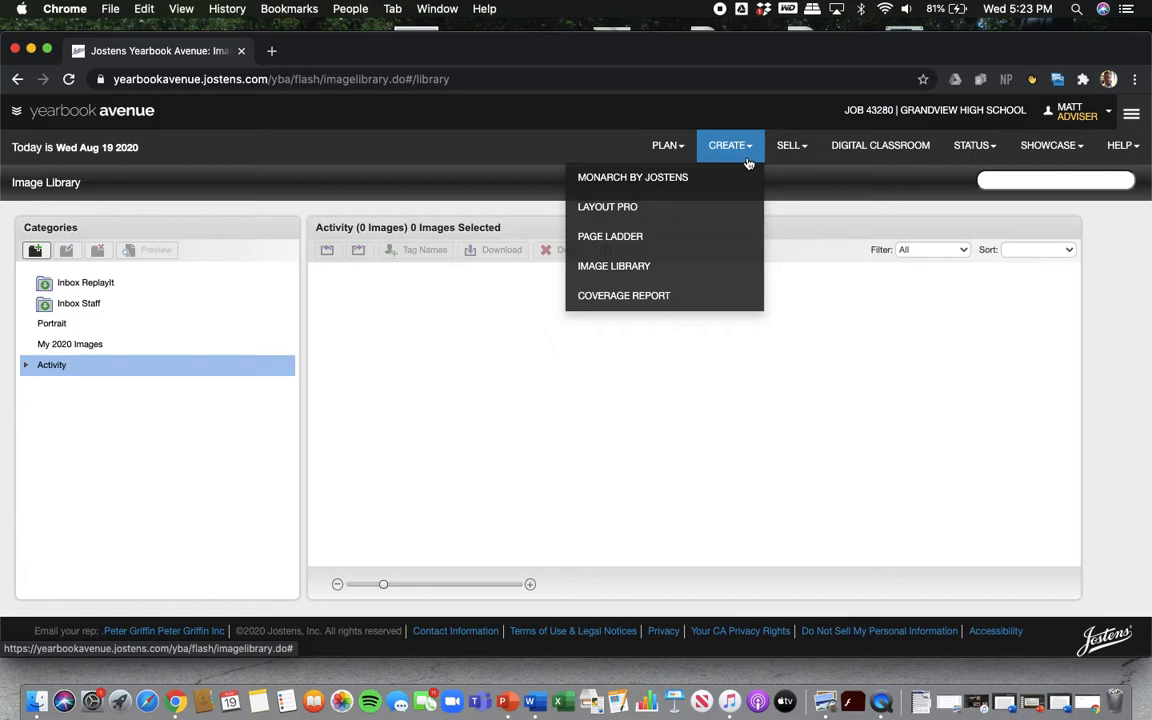
{"action": "mouse_move", "coordinate": [632, 177]}
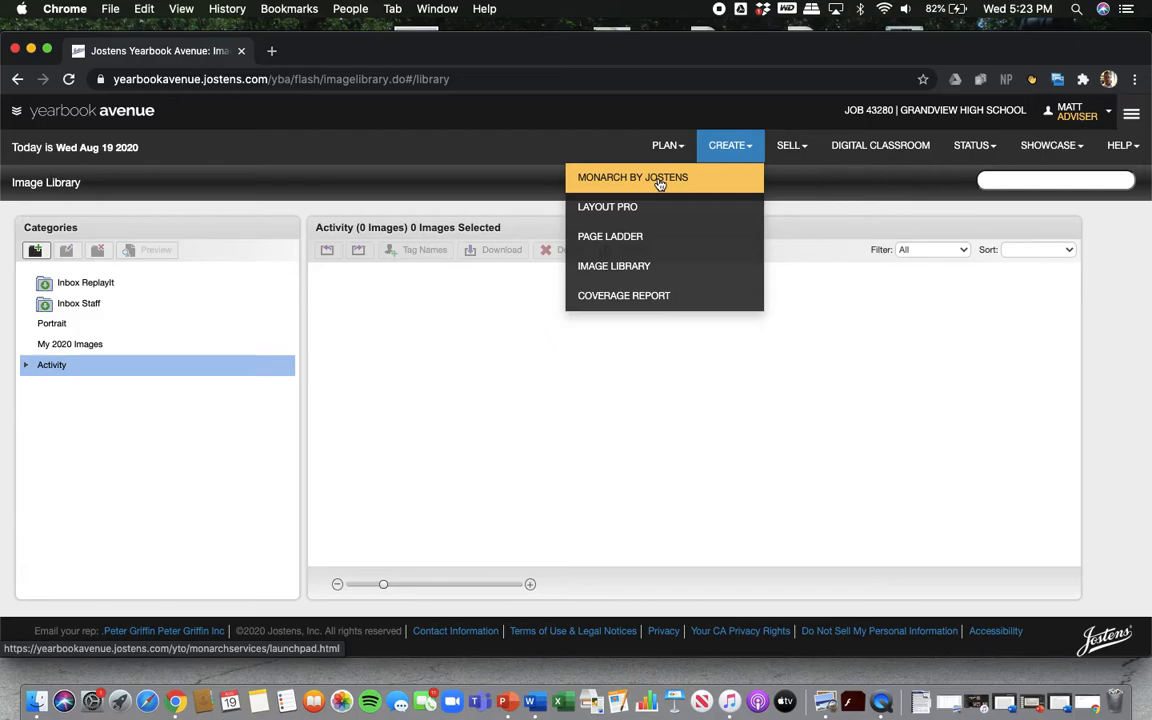
Launch MONARCH BY JOSTENS from the CREATE menu.
{"action": "left_click", "coordinate": [632, 177]}
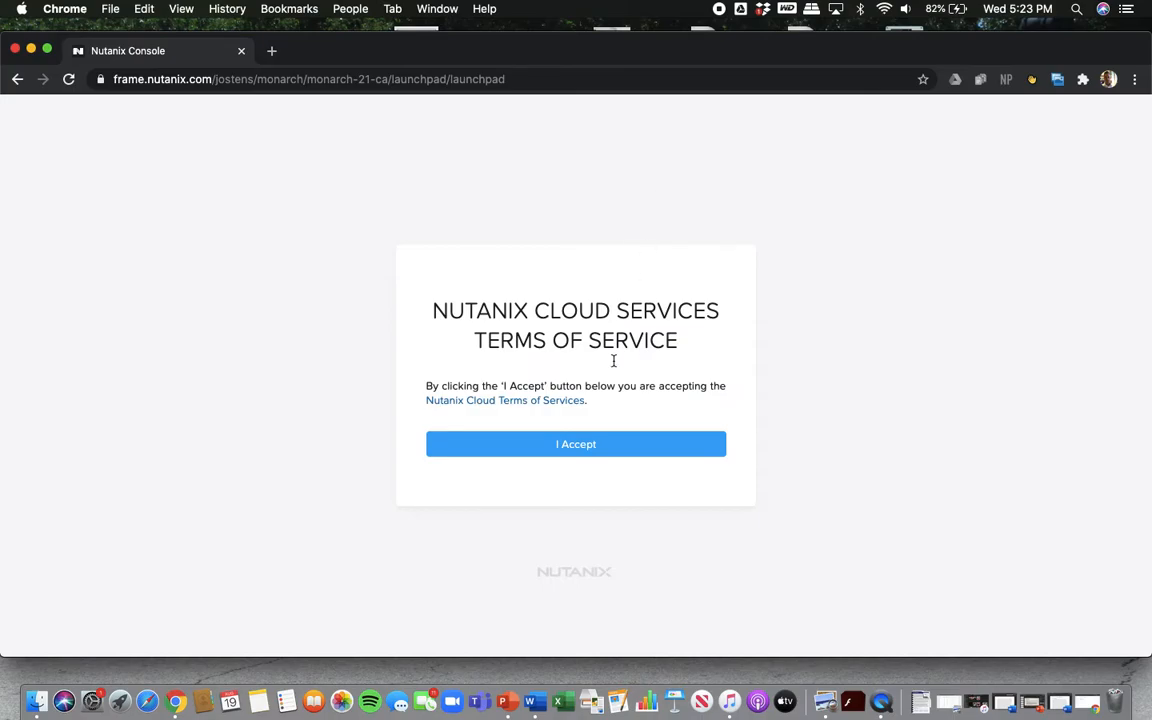
Accept the Nutanix terms of service and launch Adobe InDesign from the Launchpad.
{"action": "left_click", "coordinate": [576, 444]}
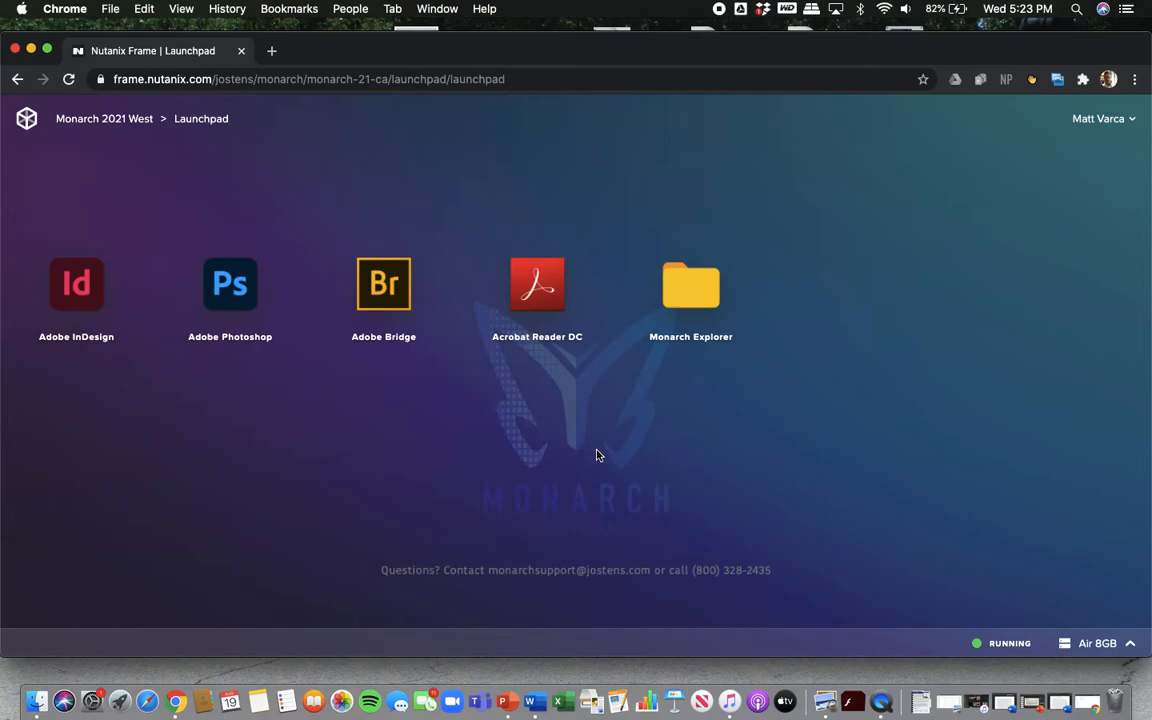
{"action": "mouse_move", "coordinate": [191, 441]}
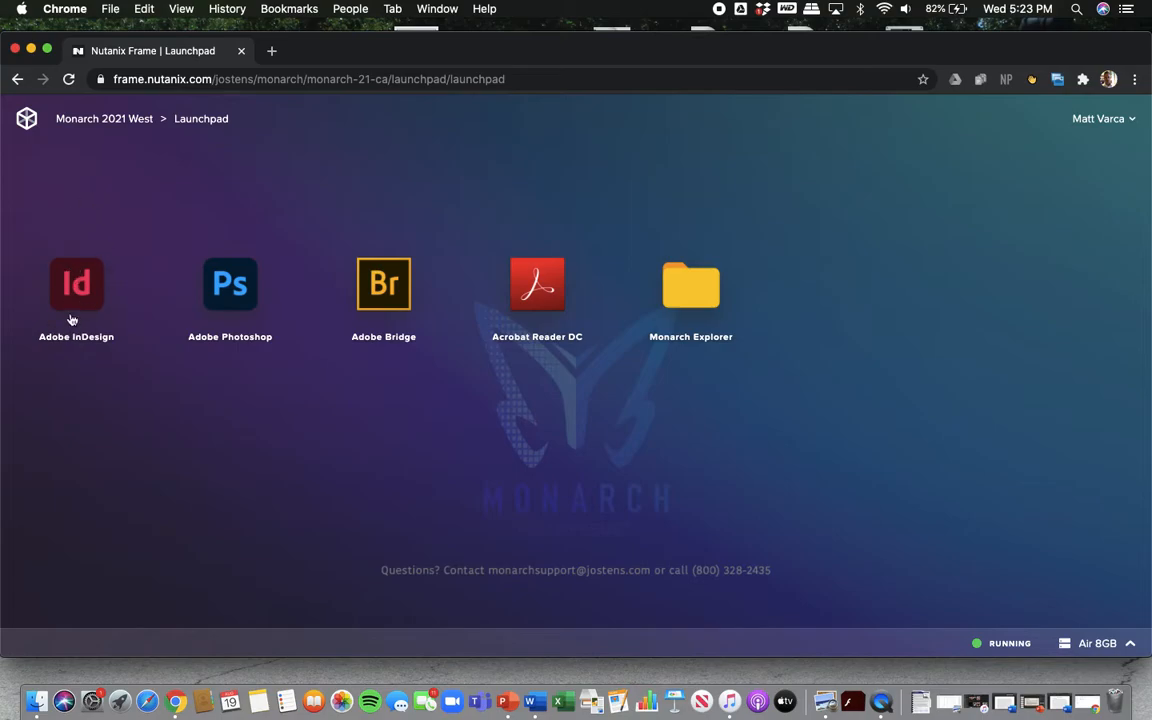
{"action": "mouse_move", "coordinate": [280, 417]}
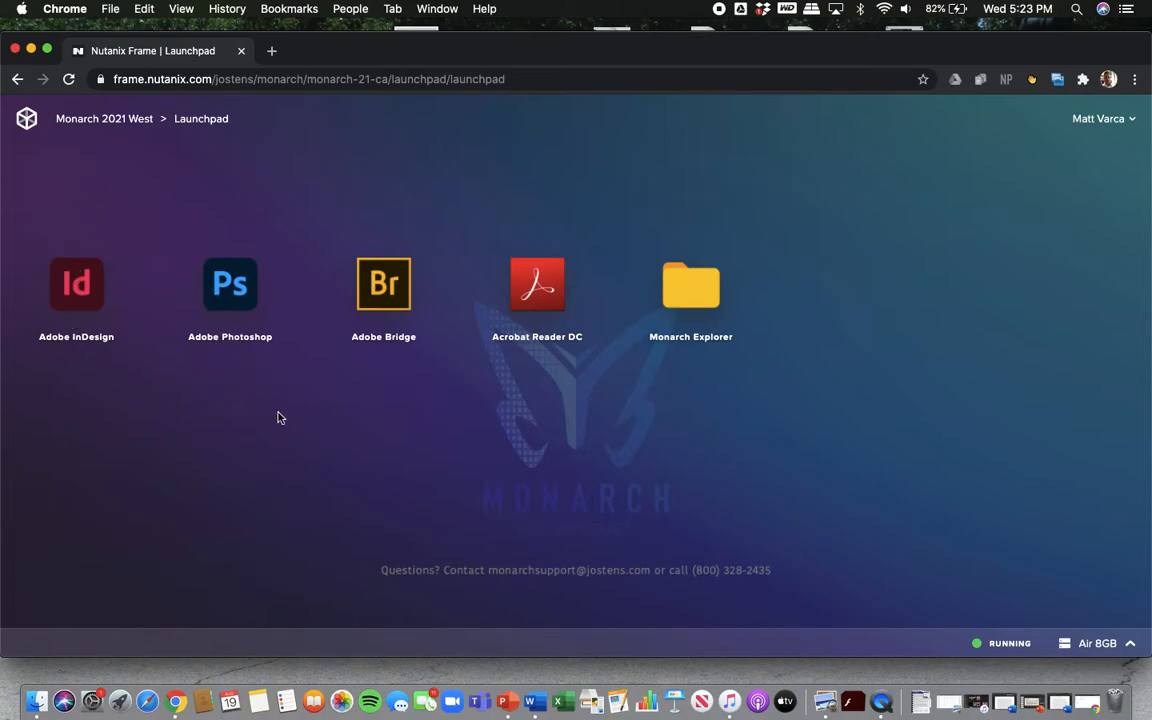
{"action": "mouse_move", "coordinate": [397, 303]}
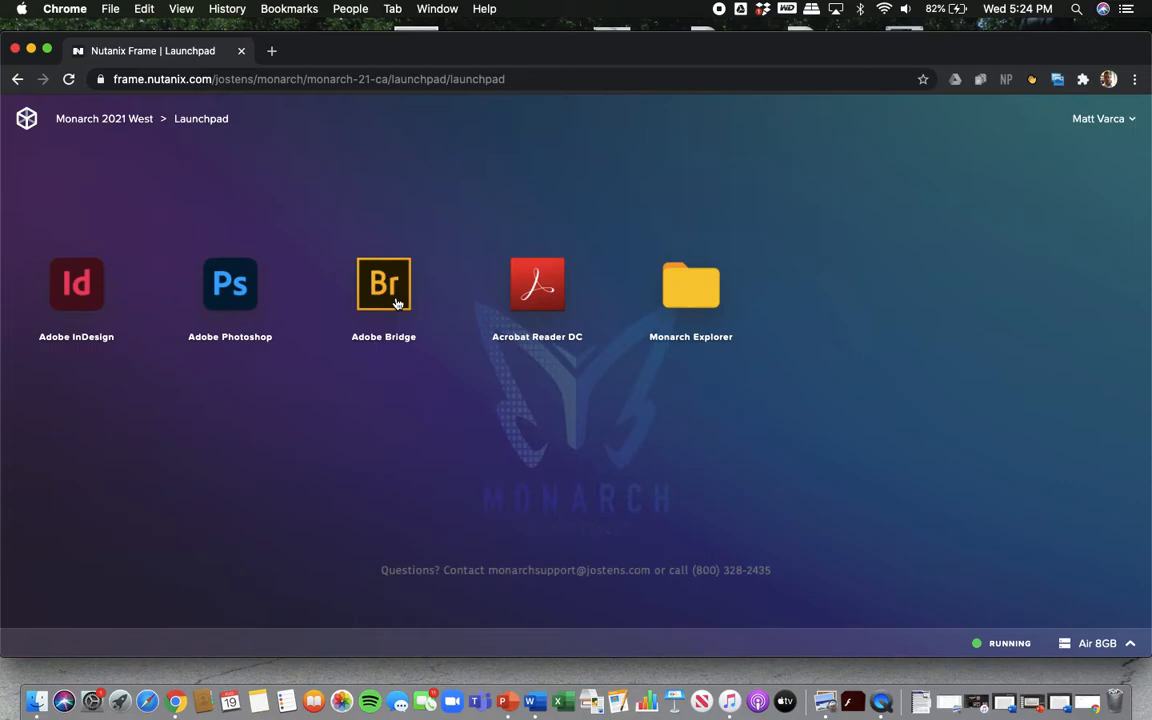
{"action": "mouse_move", "coordinate": [125, 299]}
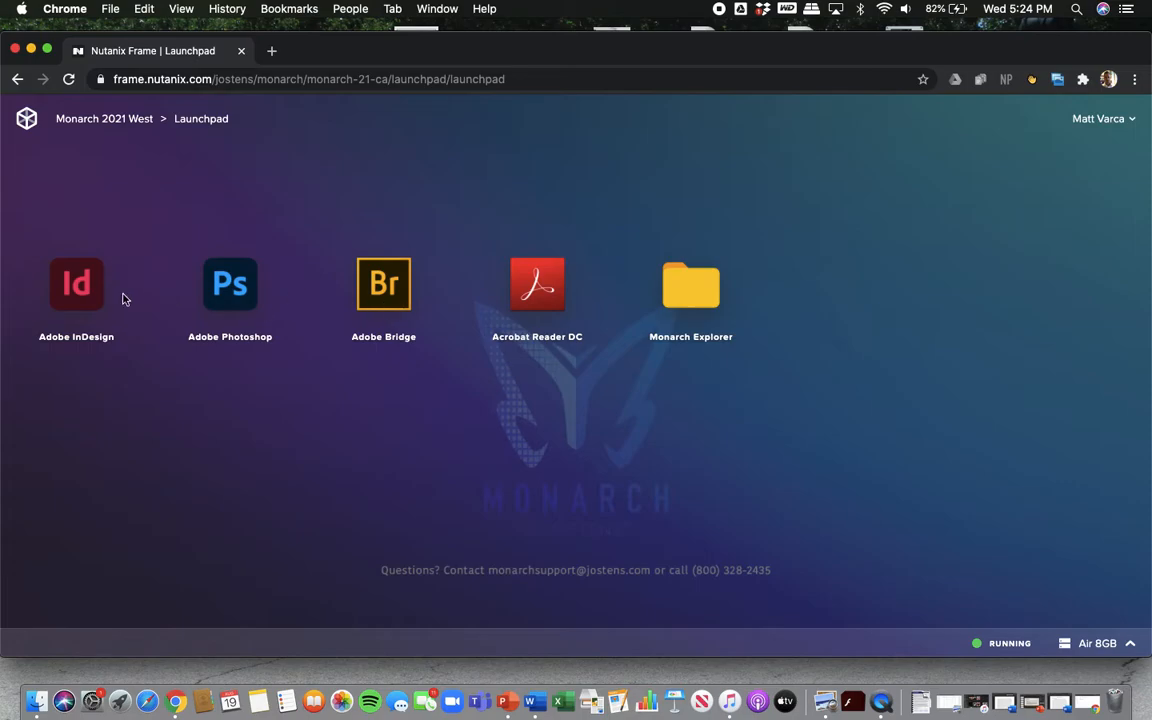
{"action": "left_click", "coordinate": [76, 285]}
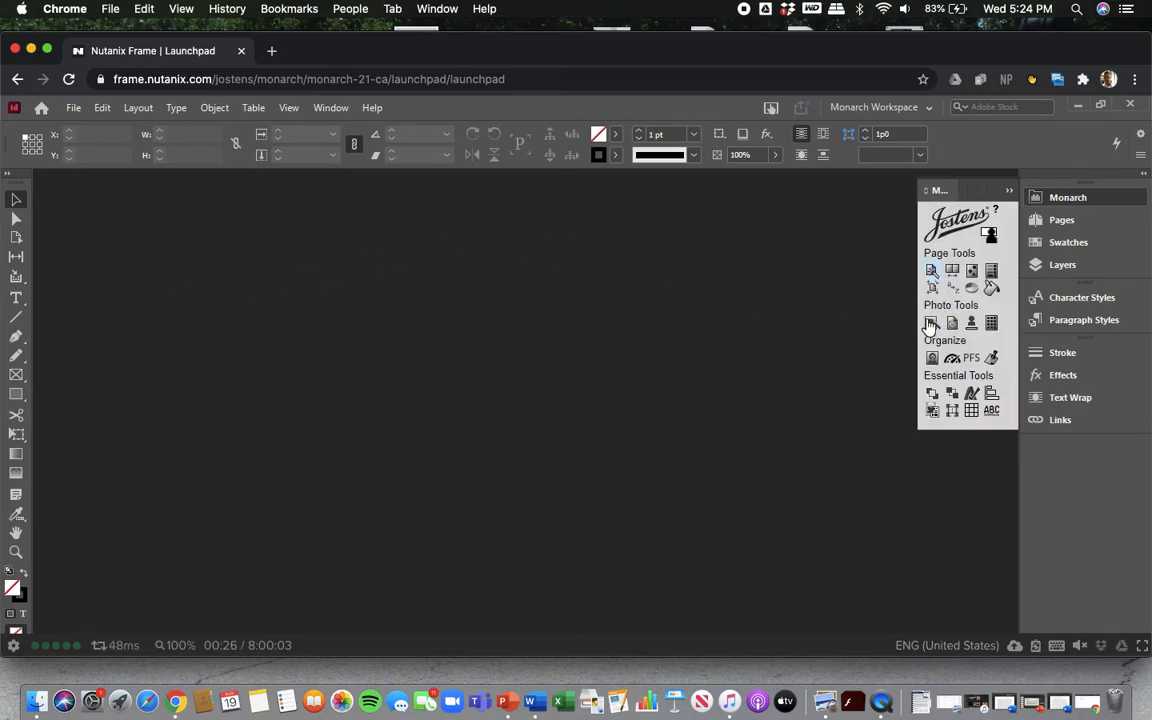
{"action": "mouse_move", "coordinate": [726, 331]}
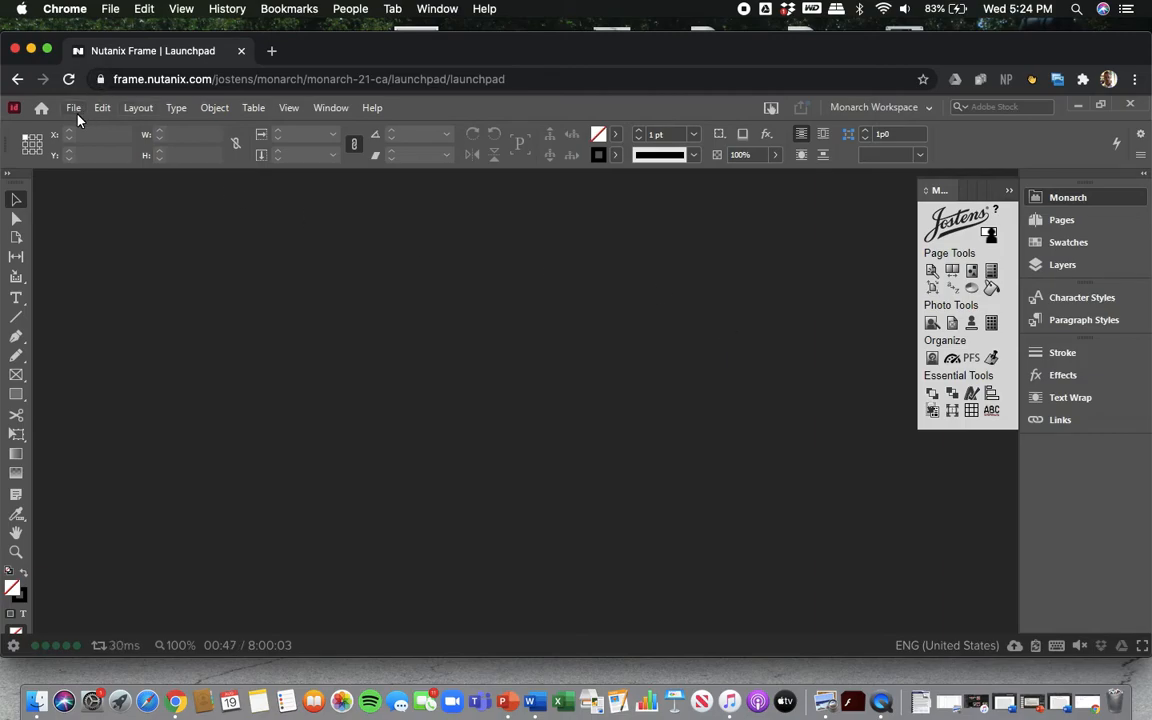
Wait for InDesign to load and review the Jostens Monarch panel.
{"action": "left_click", "coordinate": [73, 107]}
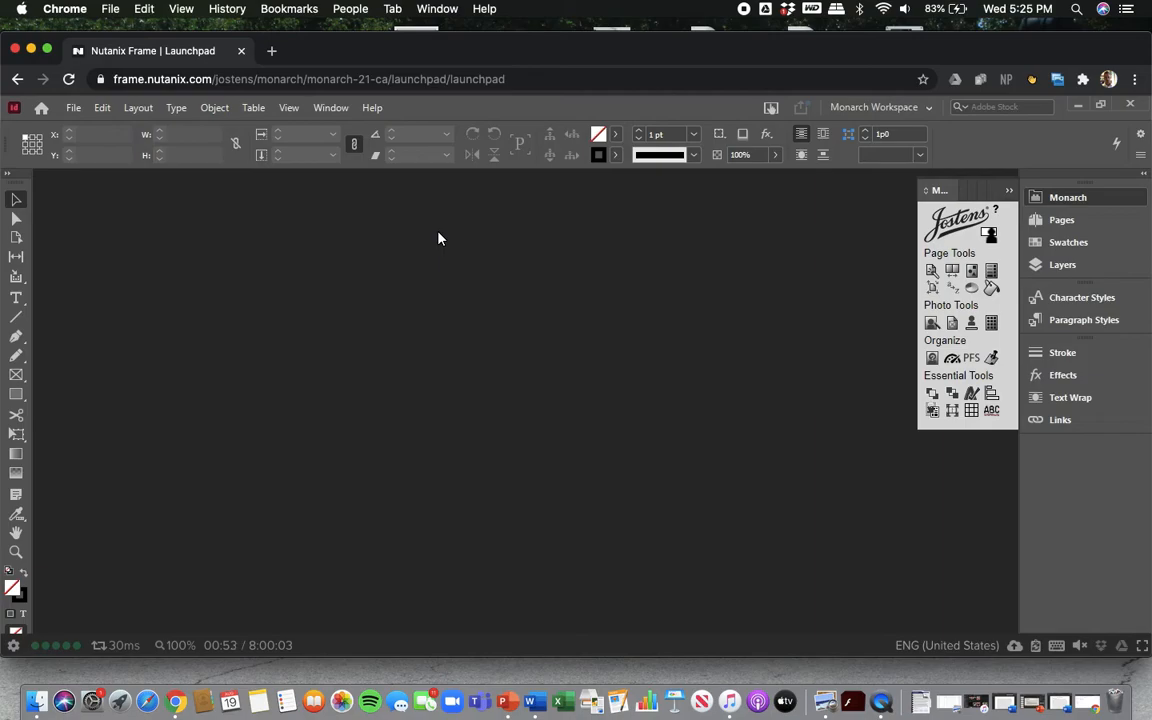
{"action": "mouse_move", "coordinate": [86, 508]}
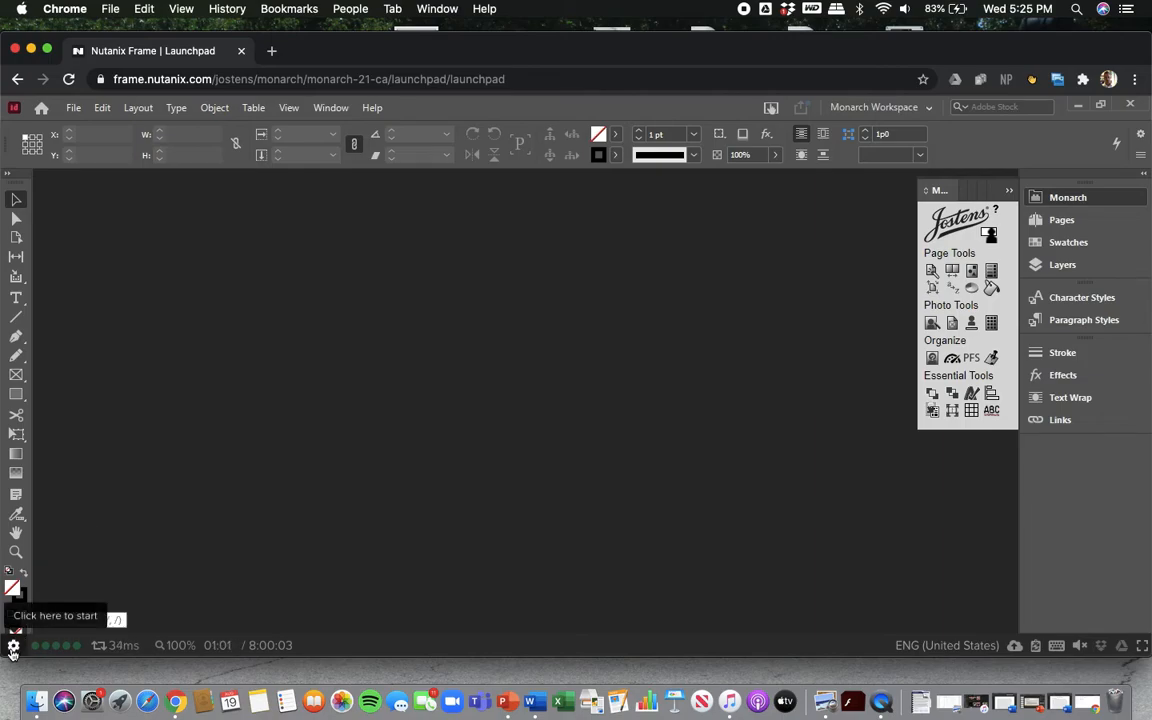
Close the cloud session from the Frame gear menu and confirm.
{"action": "left_click", "coordinate": [12, 647]}
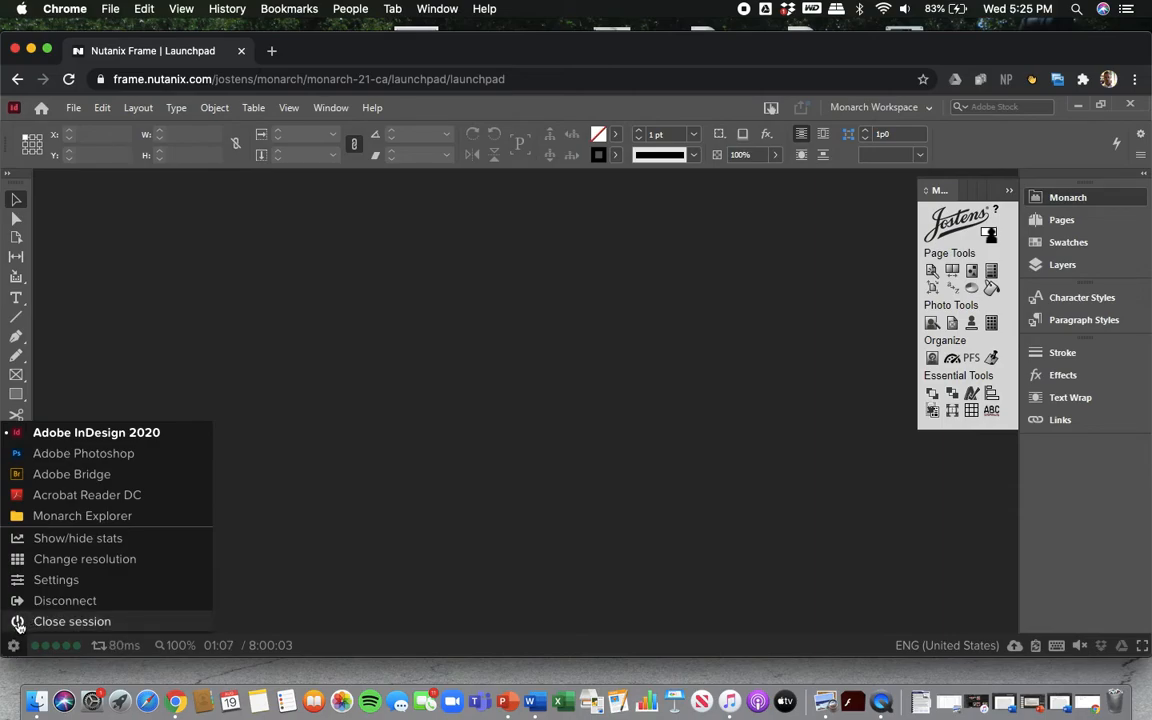
{"action": "left_click", "coordinate": [71, 621]}
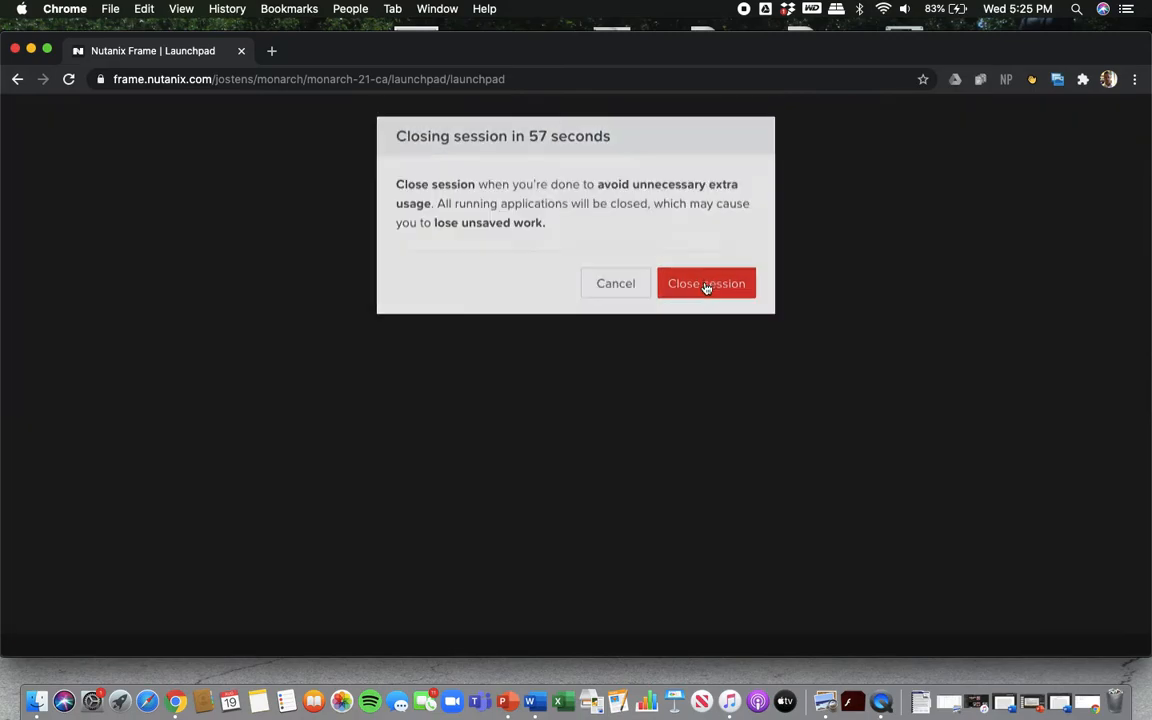
{"action": "left_click", "coordinate": [706, 283]}
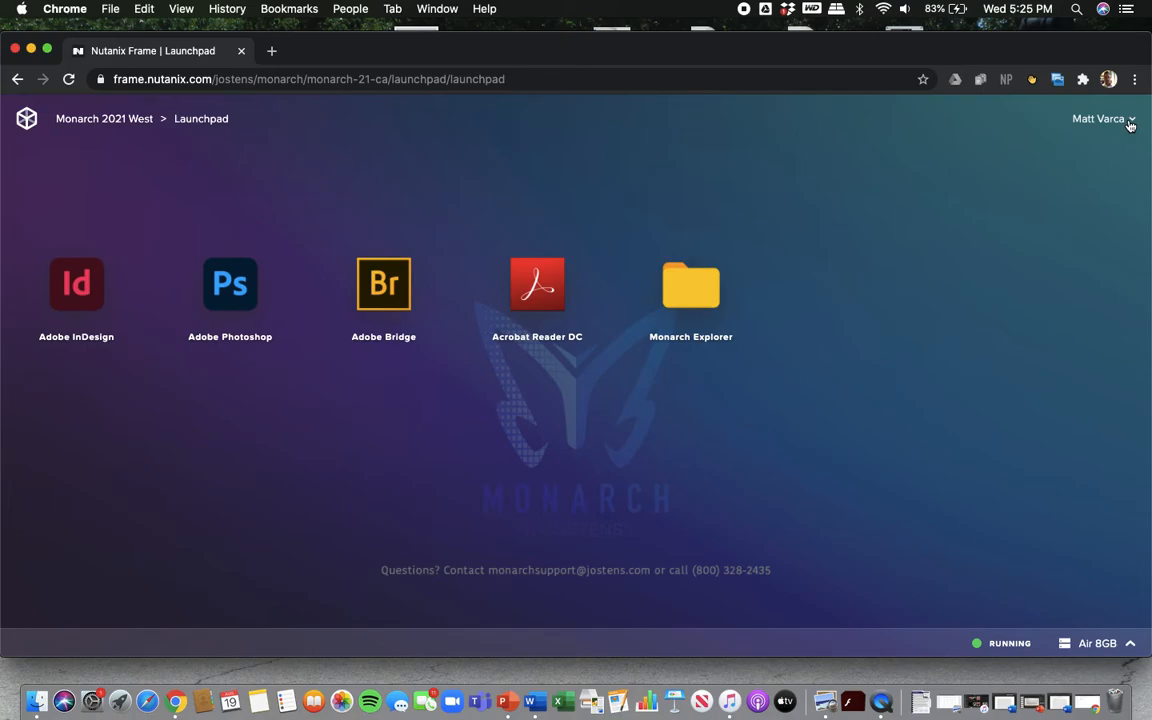
Switch back to the Grandview High School home dashboard and open the CREATE menu.
{"action": "left_click", "coordinate": [1099, 118]}
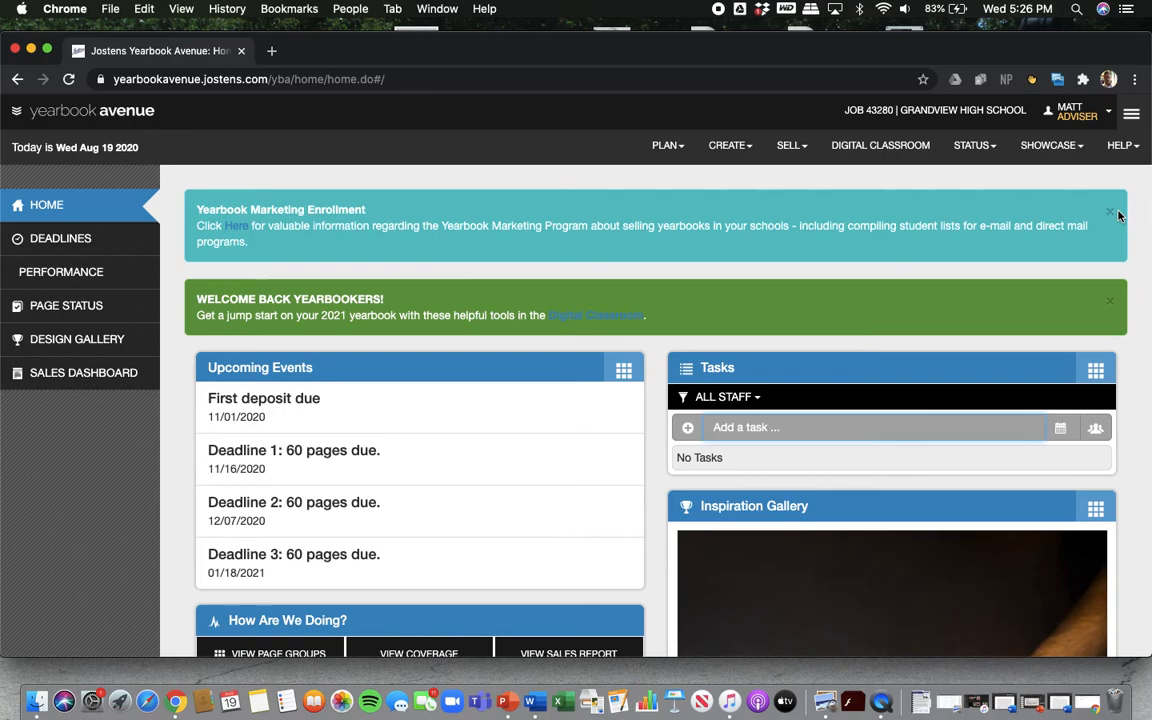
{"action": "left_click", "coordinate": [1047, 145]}
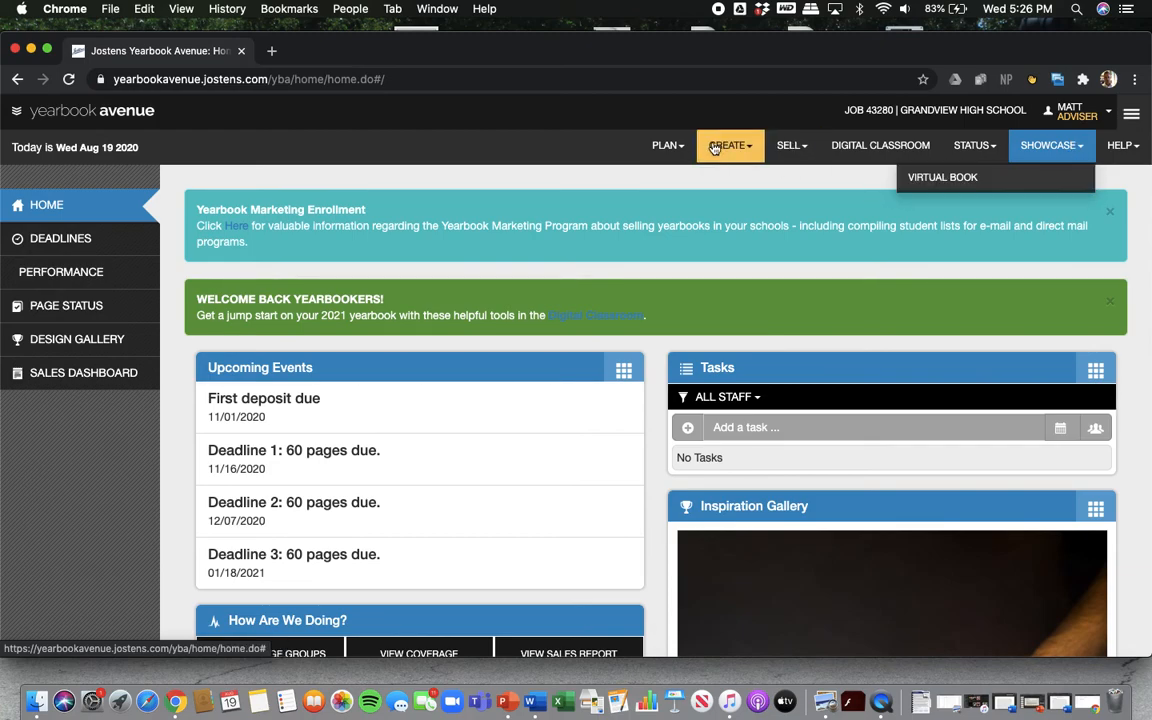
{"action": "left_click", "coordinate": [729, 145]}
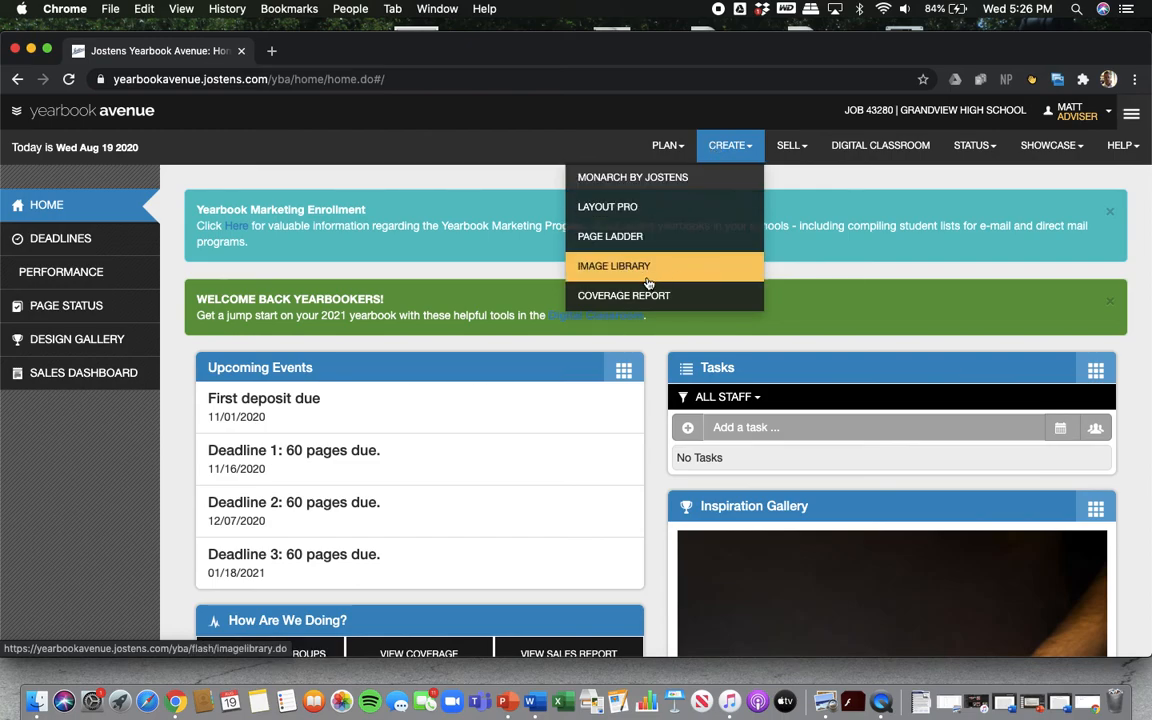
{"action": "mouse_move", "coordinate": [462, 183]}
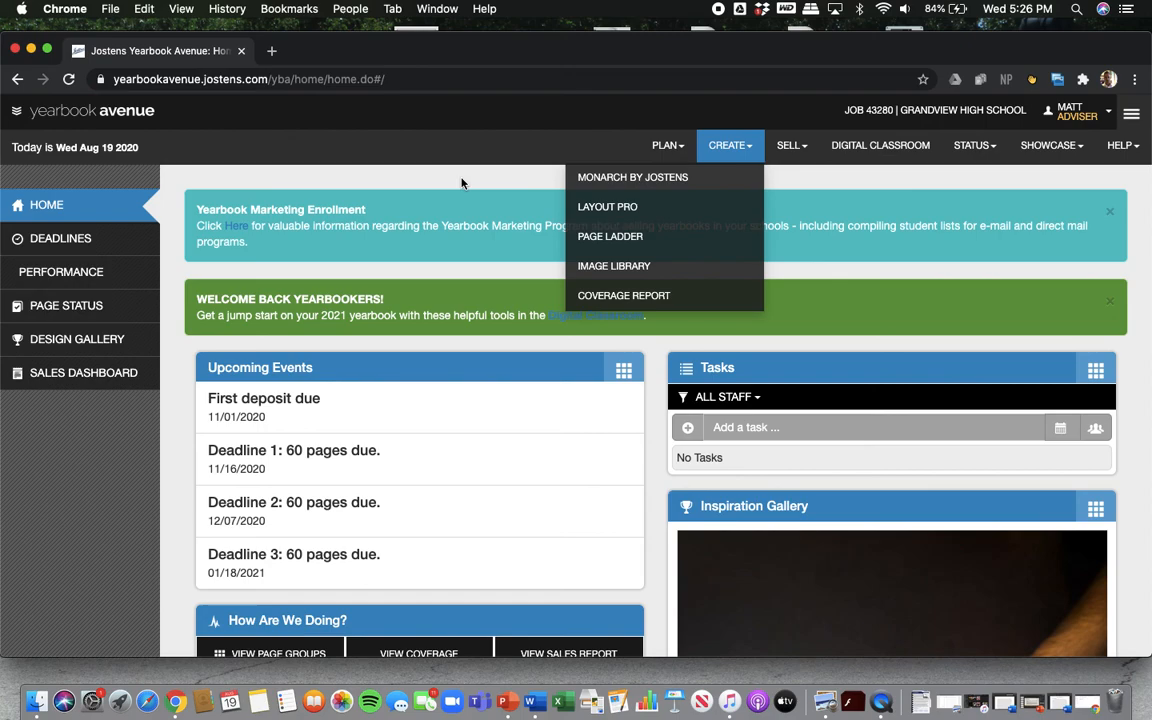
{"action": "mouse_move", "coordinate": [686, 27]}
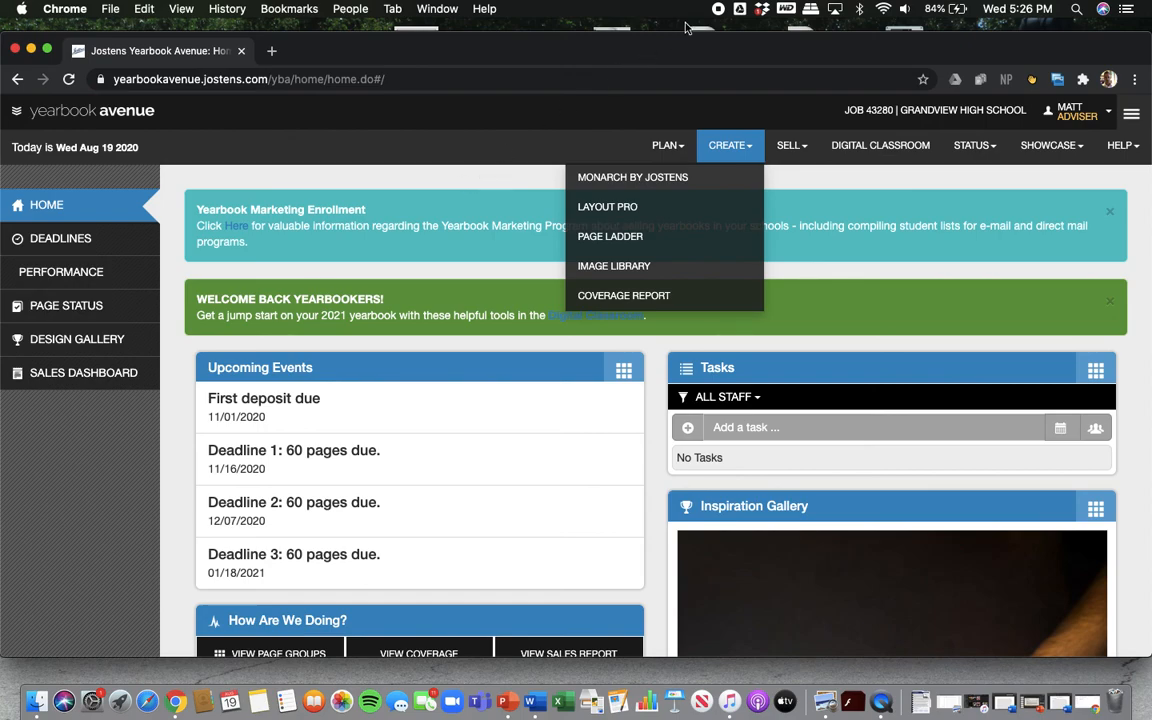